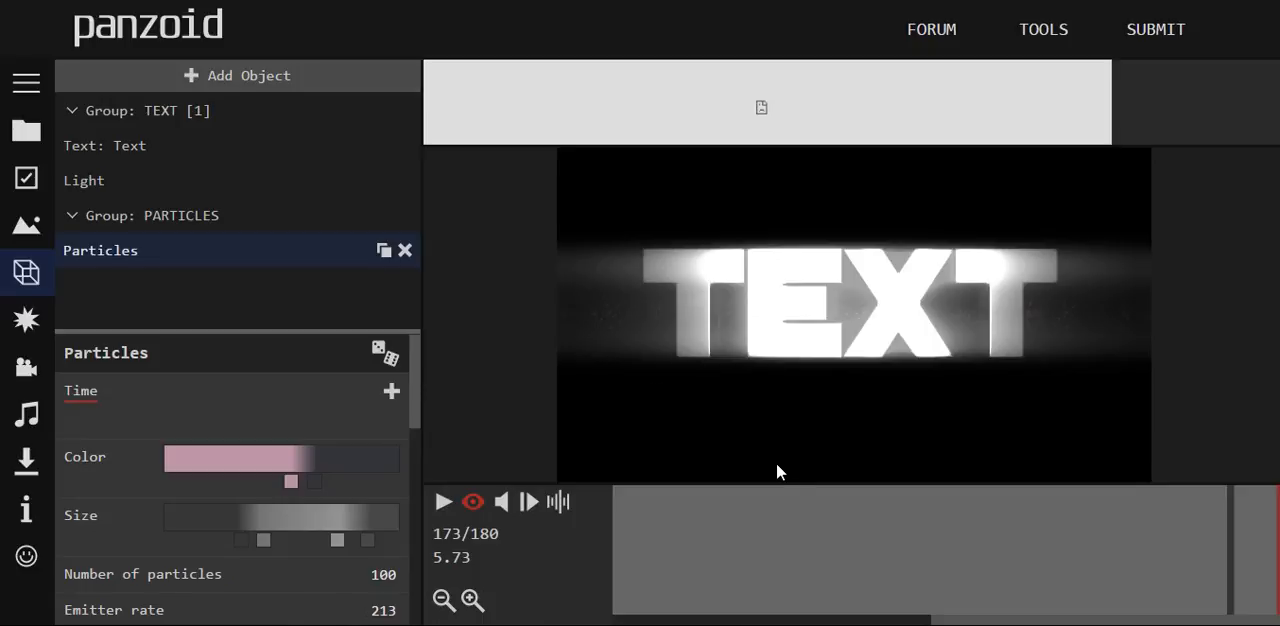
pyautogui.moveTo(700, 340)
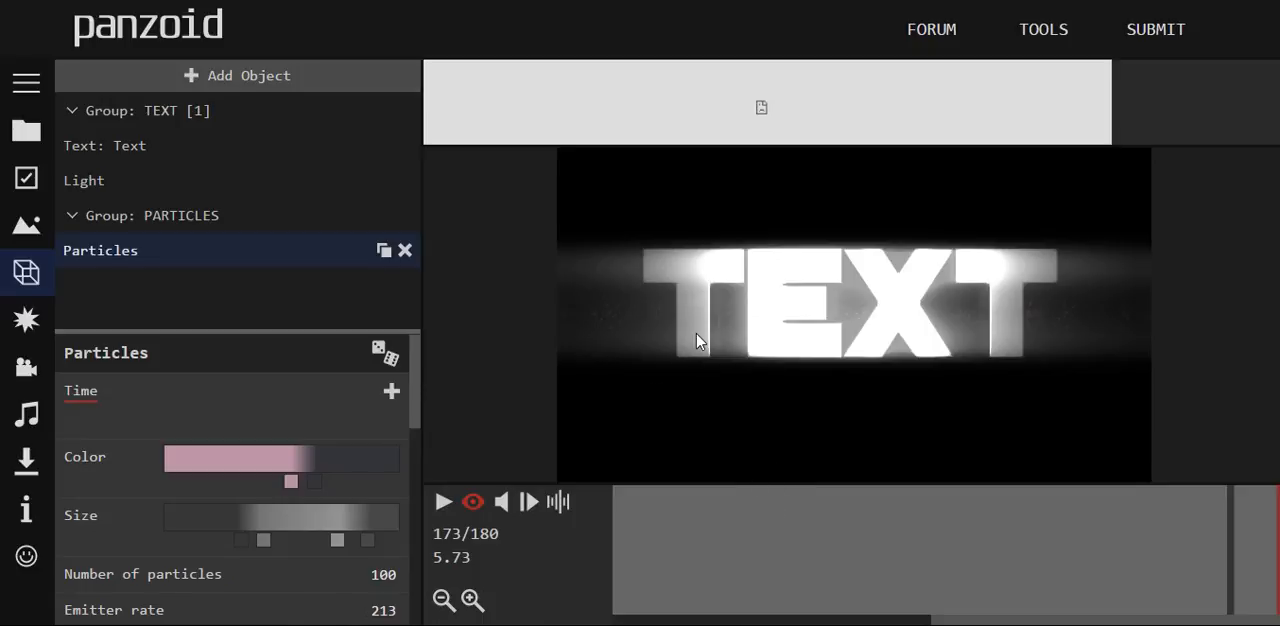
pyautogui.moveTo(690, 252)
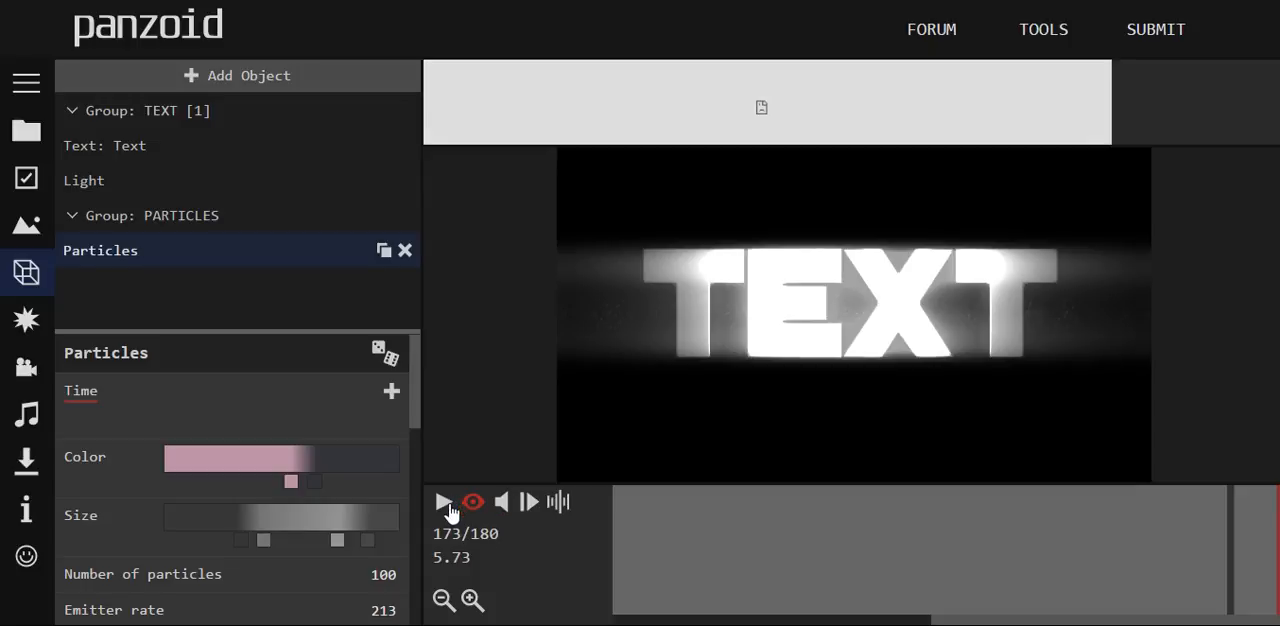
pyautogui.moveTo(444, 502)
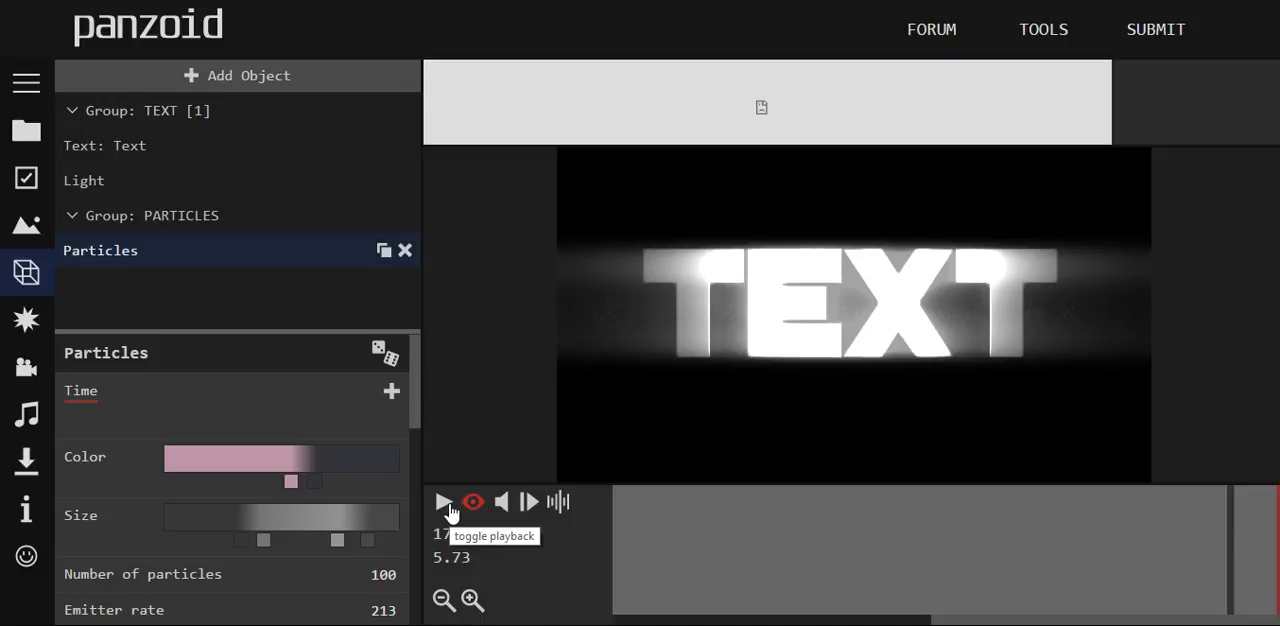
# Start playback of the glowing 3D TEXT intro in the preview
pyautogui.click(444, 502)
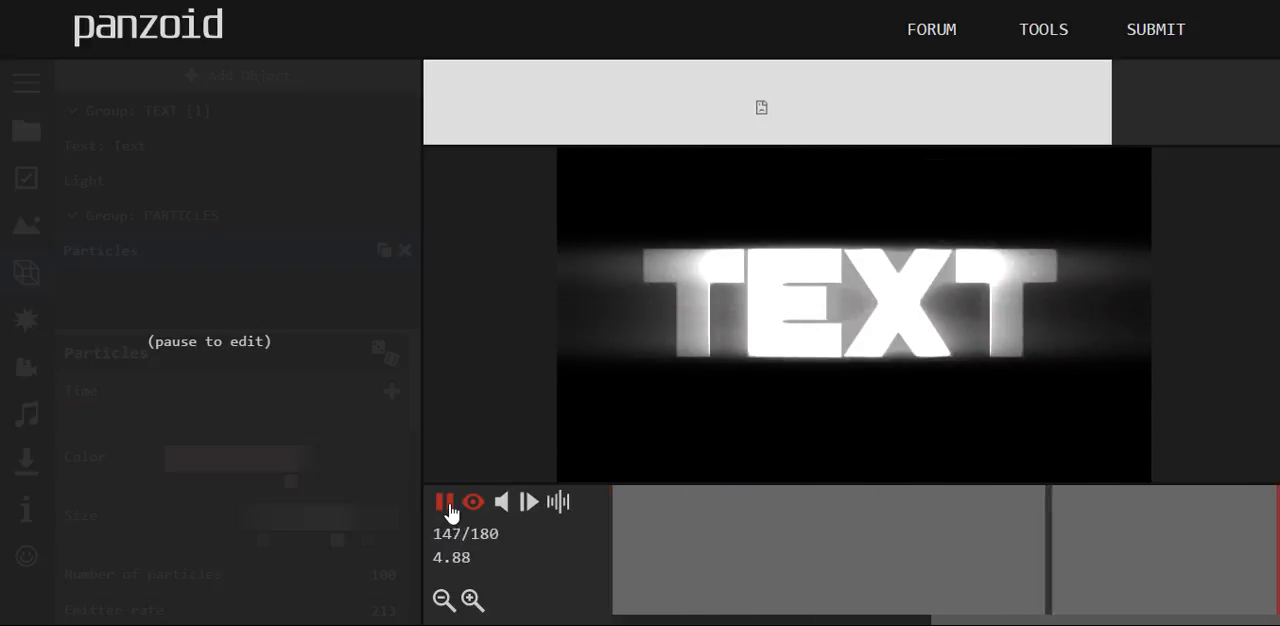
# Set the project Length to 10.0 seconds in Basic settings and preview the longer clip
pyautogui.click(444, 500)
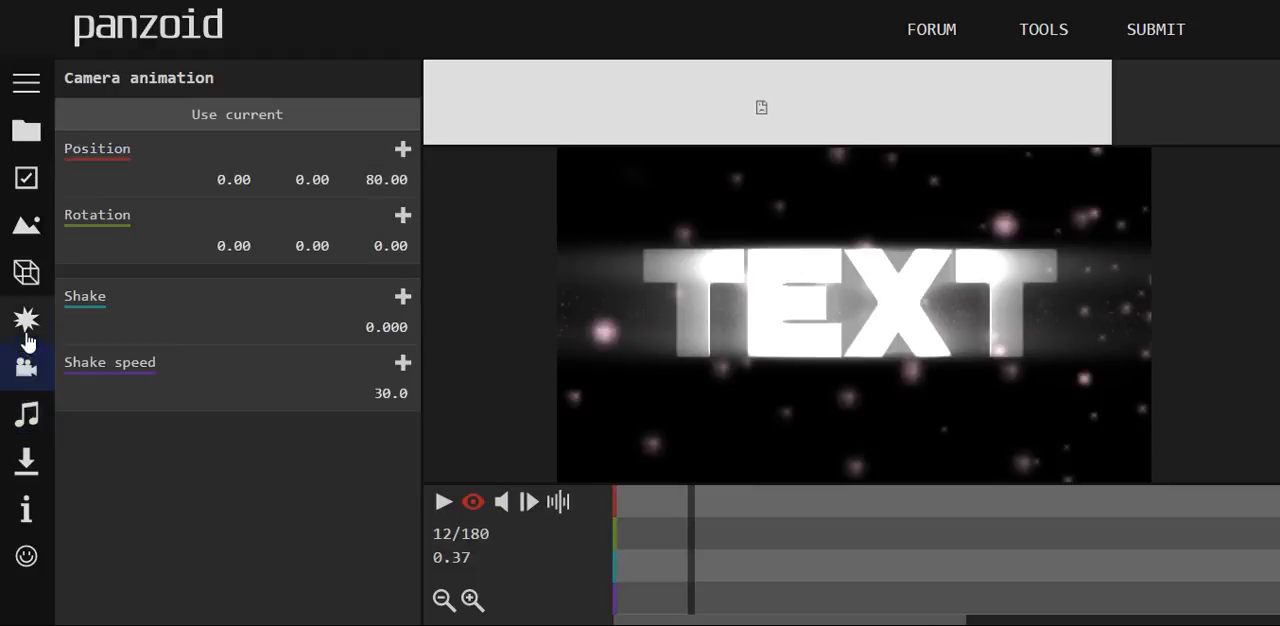
pyautogui.click(26, 176)
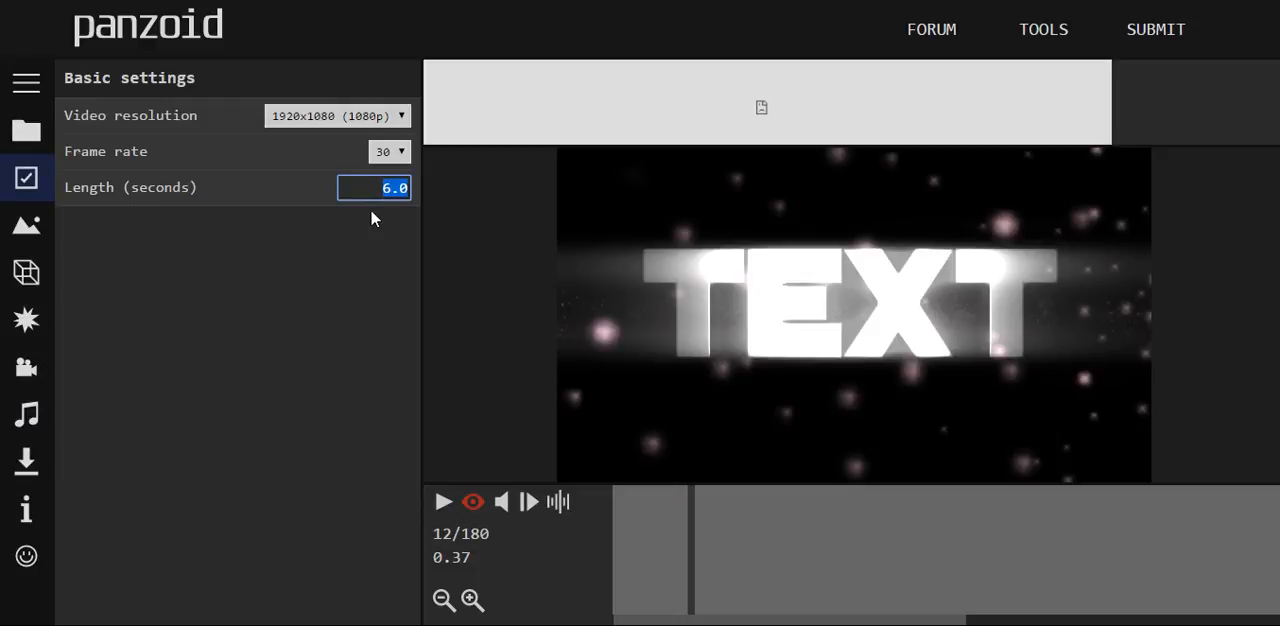
pyautogui.write('10.0')
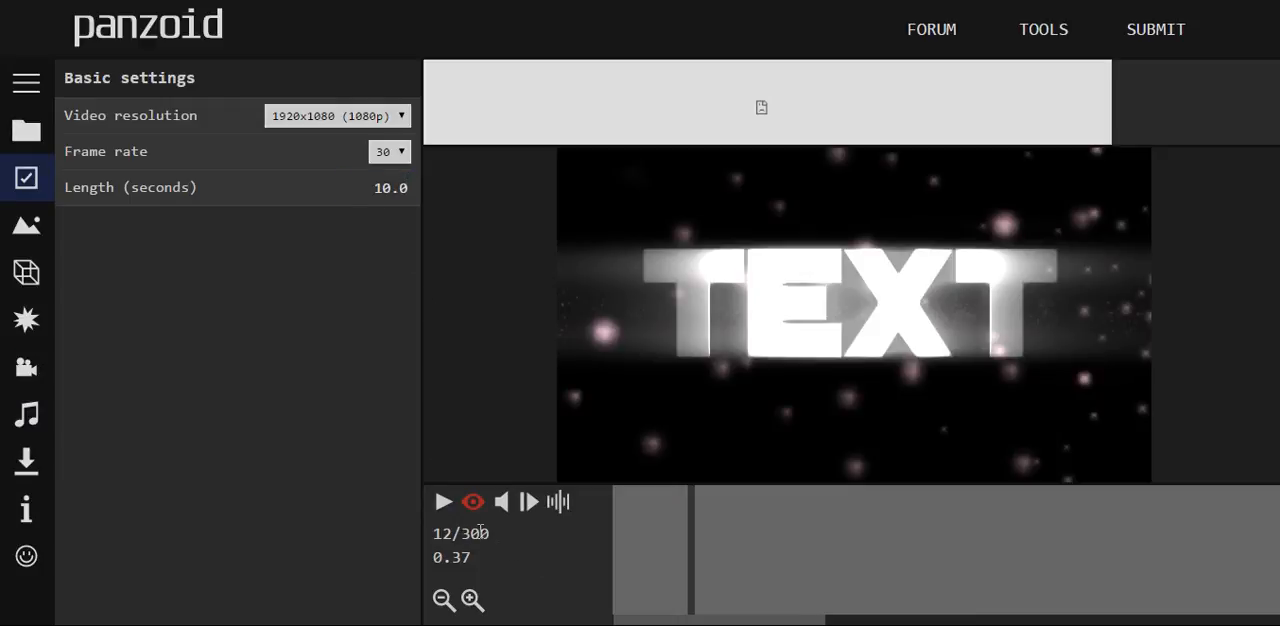
pyautogui.click(444, 500)
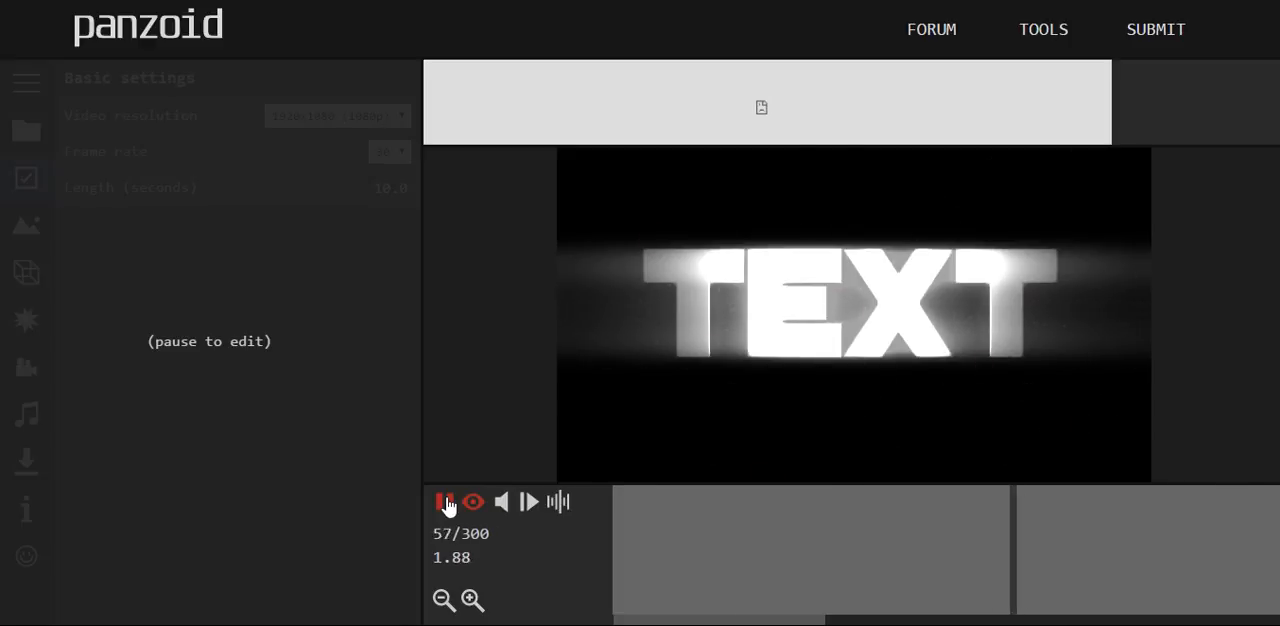
pyautogui.click(444, 500)
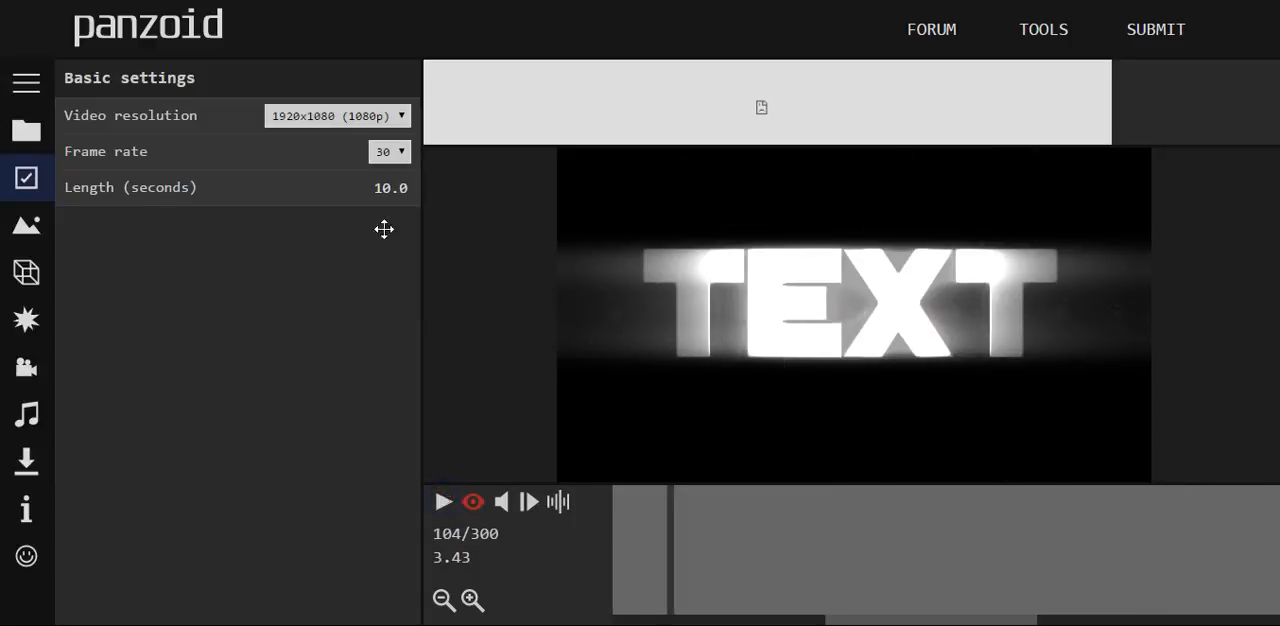
pyautogui.moveTo(360, 256)
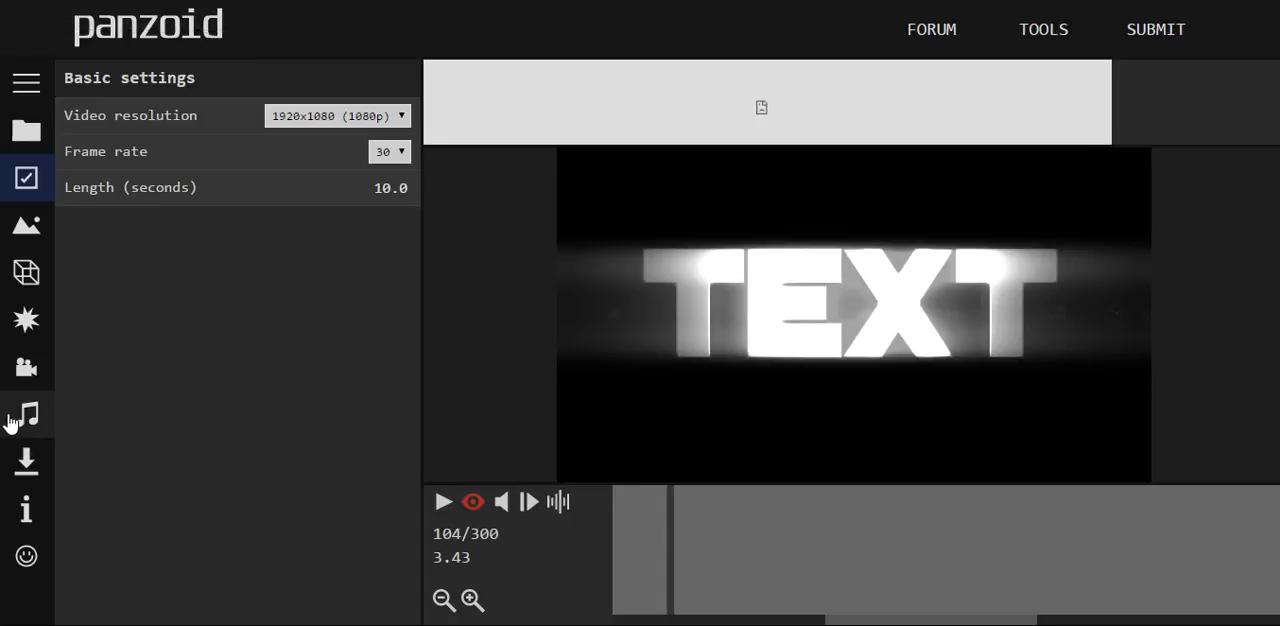
# Show the Audio track settings with the 3-second fade out and replay the intro briefly
pyautogui.click(26, 414)
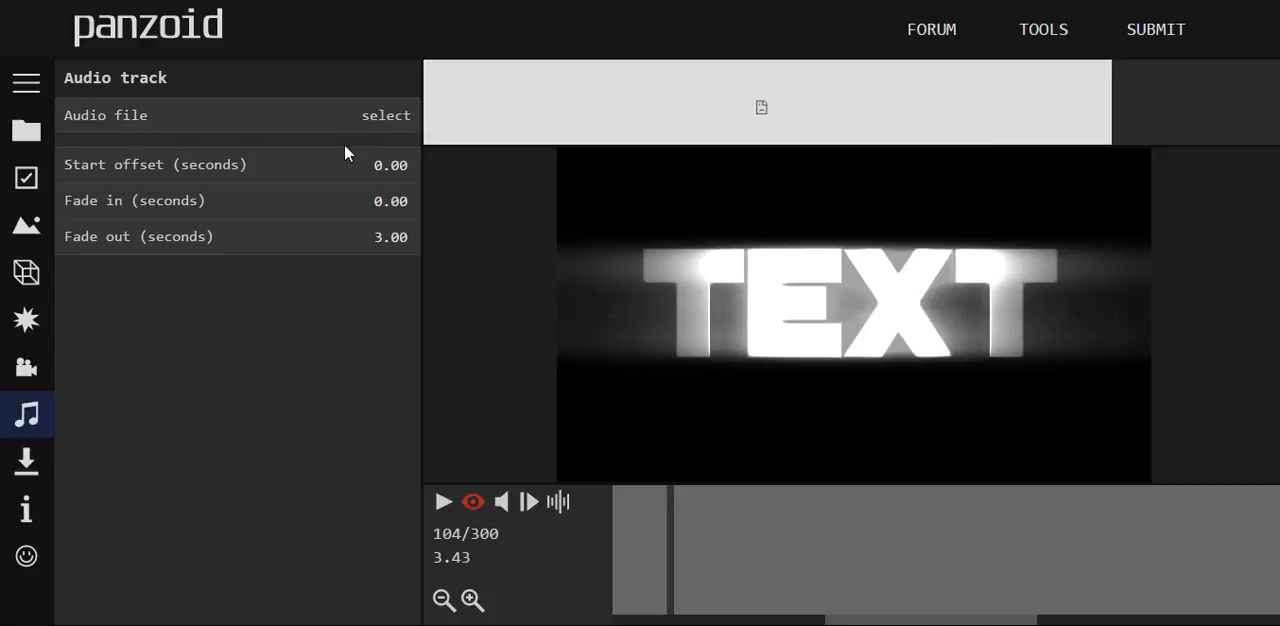
pyautogui.moveTo(692, 516)
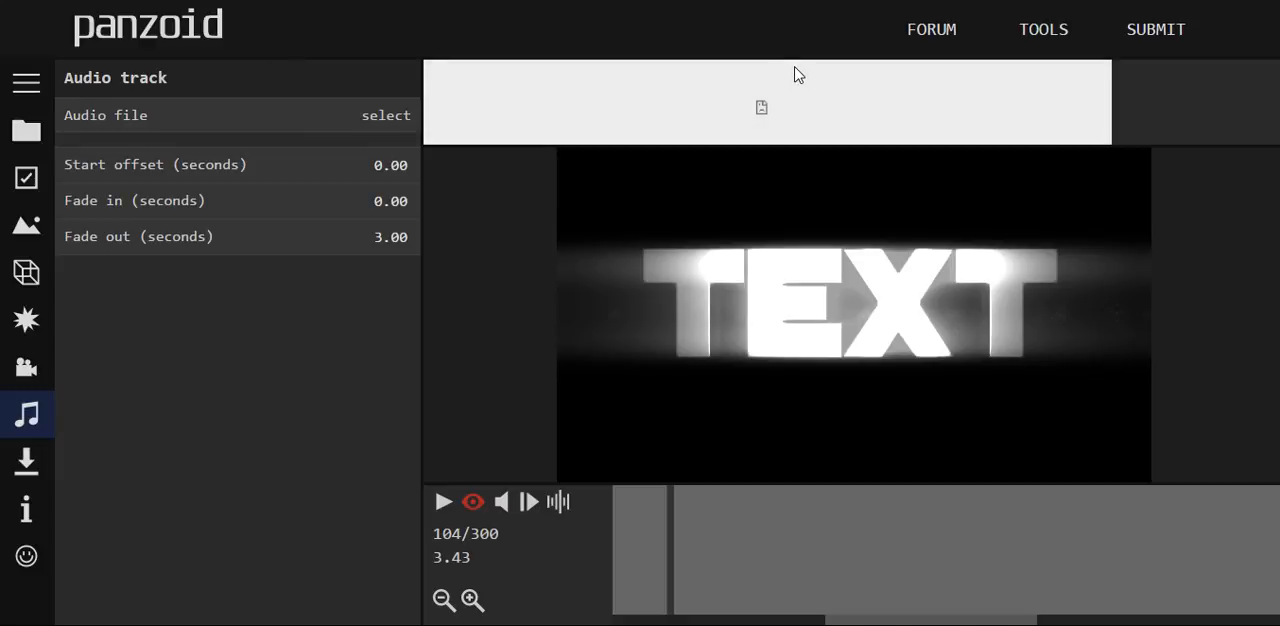
pyautogui.moveTo(24, 224)
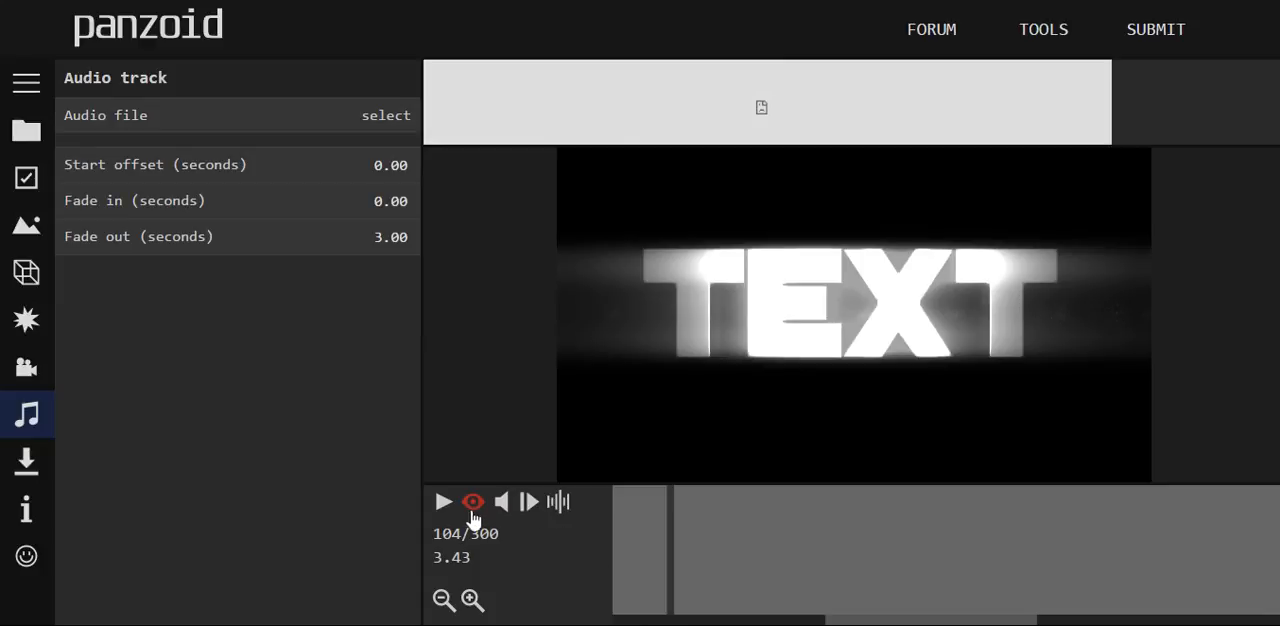
pyautogui.click(444, 500)
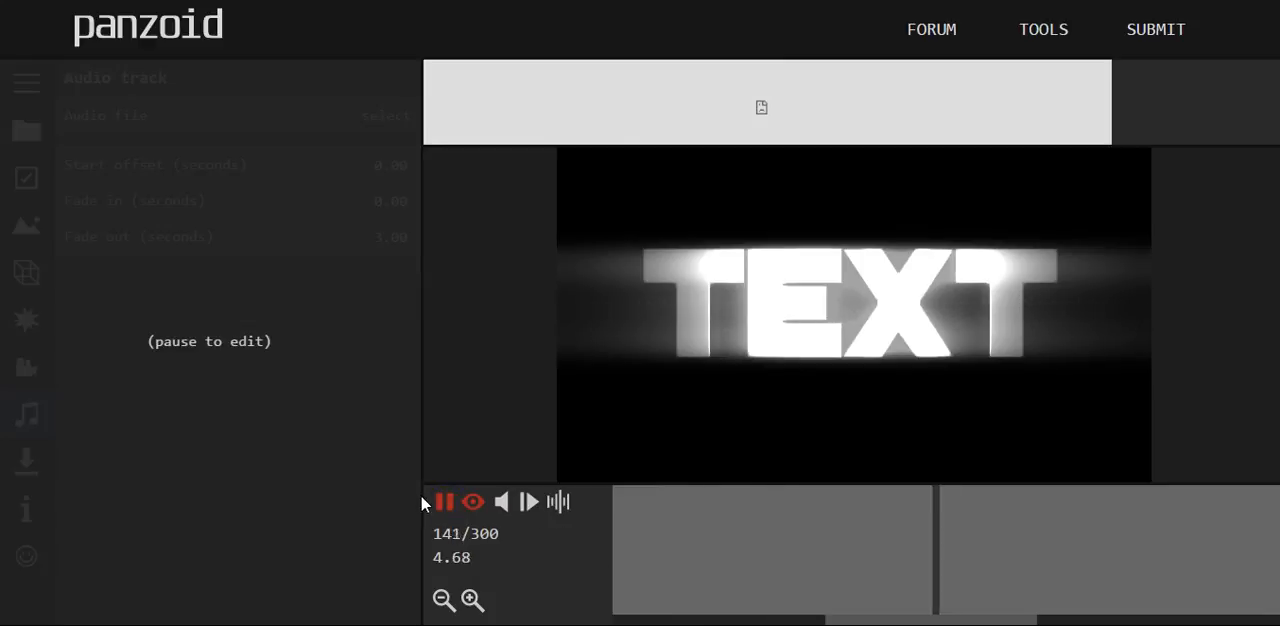
pyautogui.click(444, 500)
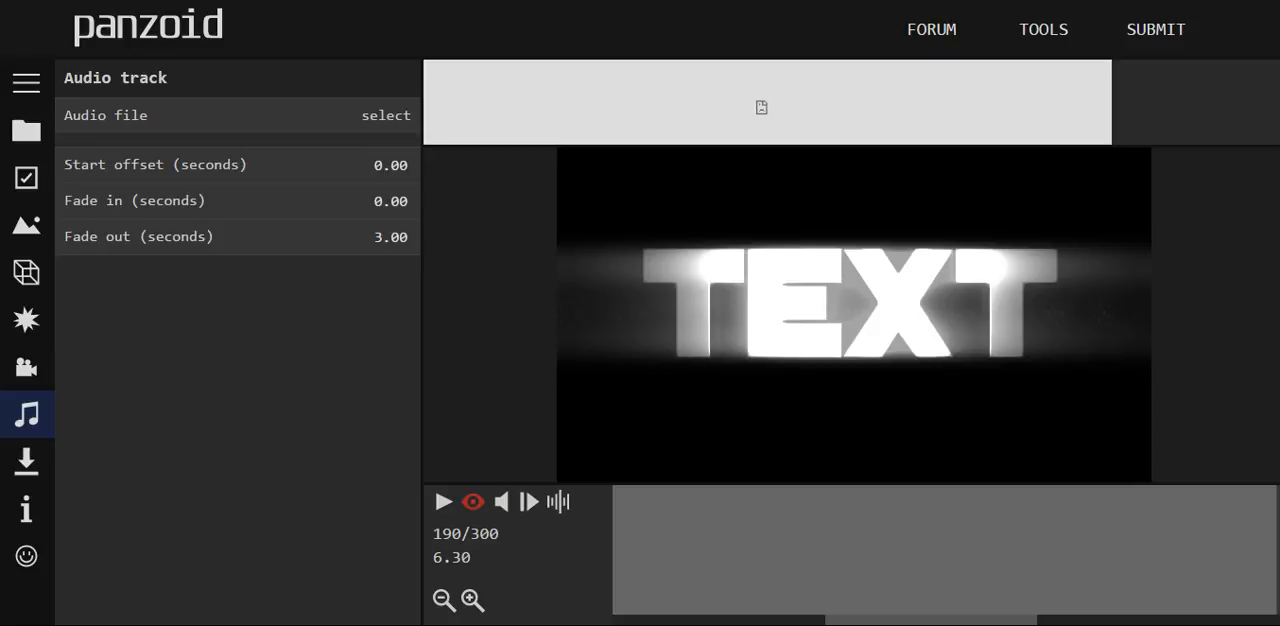
pyautogui.moveTo(1224, 4)
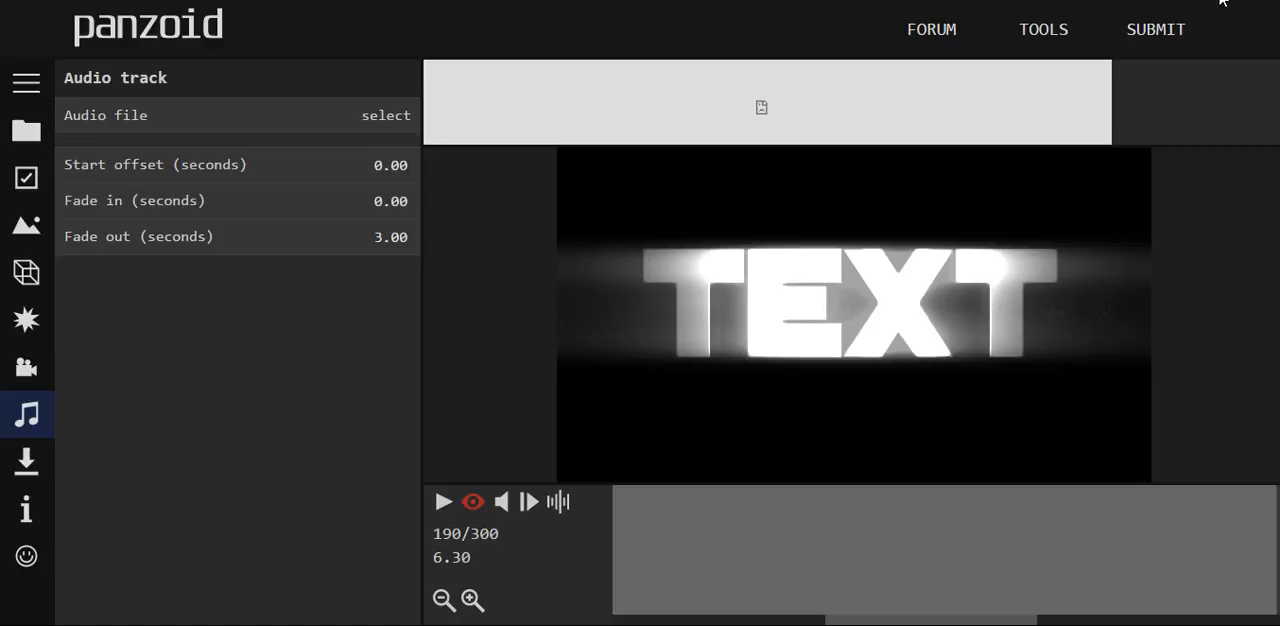
# Preview the floating white boxes from the objects list and select the Particles object for editing
pyautogui.click(26, 272)
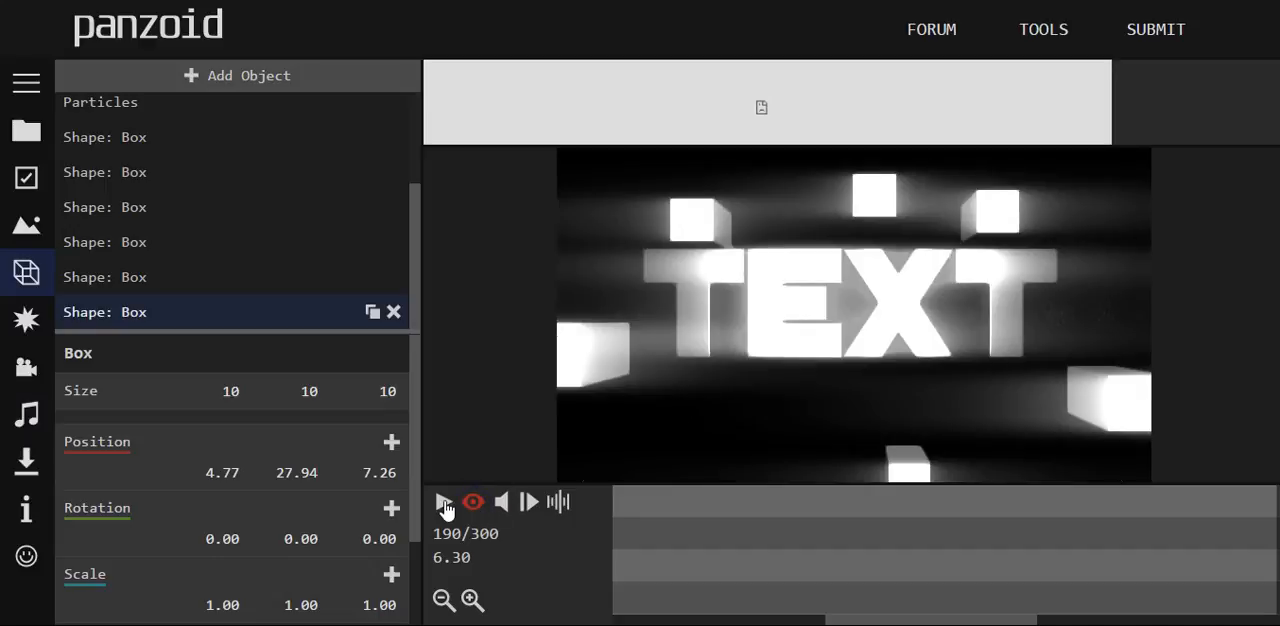
pyautogui.click(444, 502)
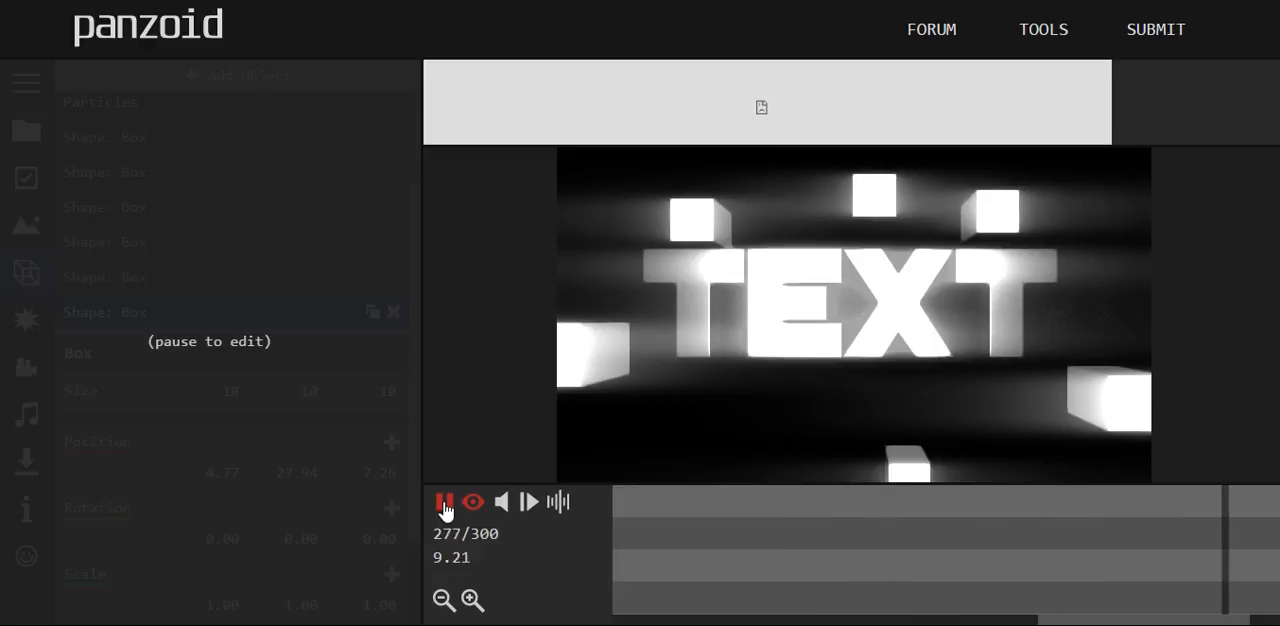
pyautogui.click(444, 500)
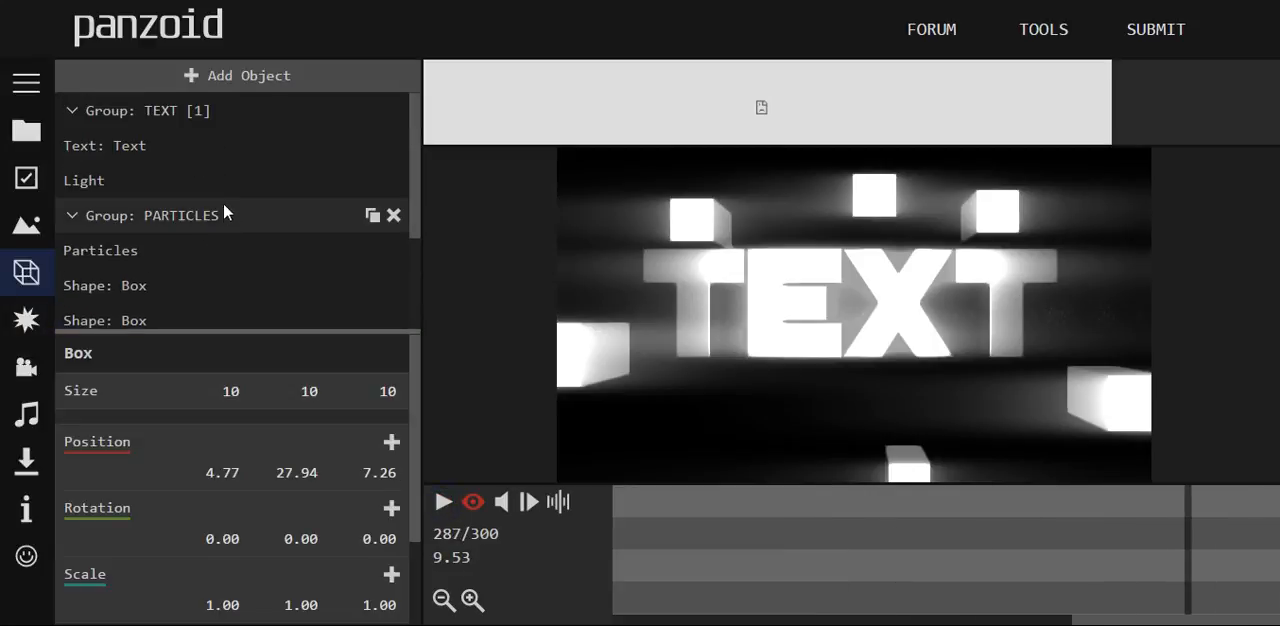
pyautogui.click(100, 250)
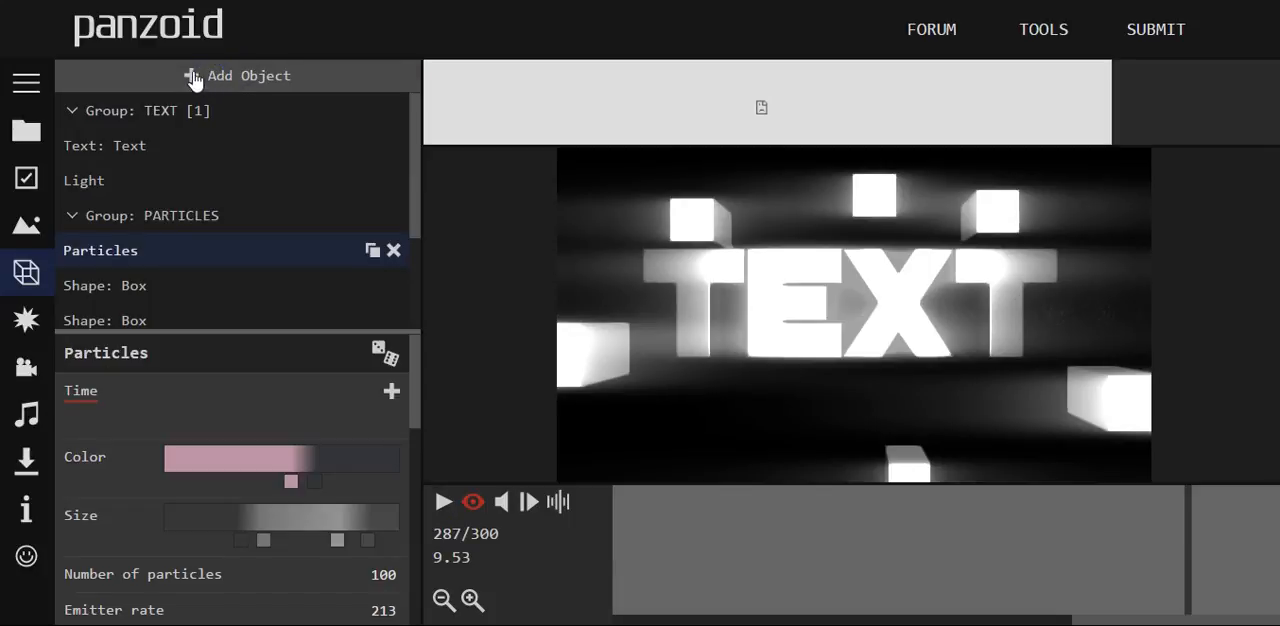
pyautogui.click(236, 76)
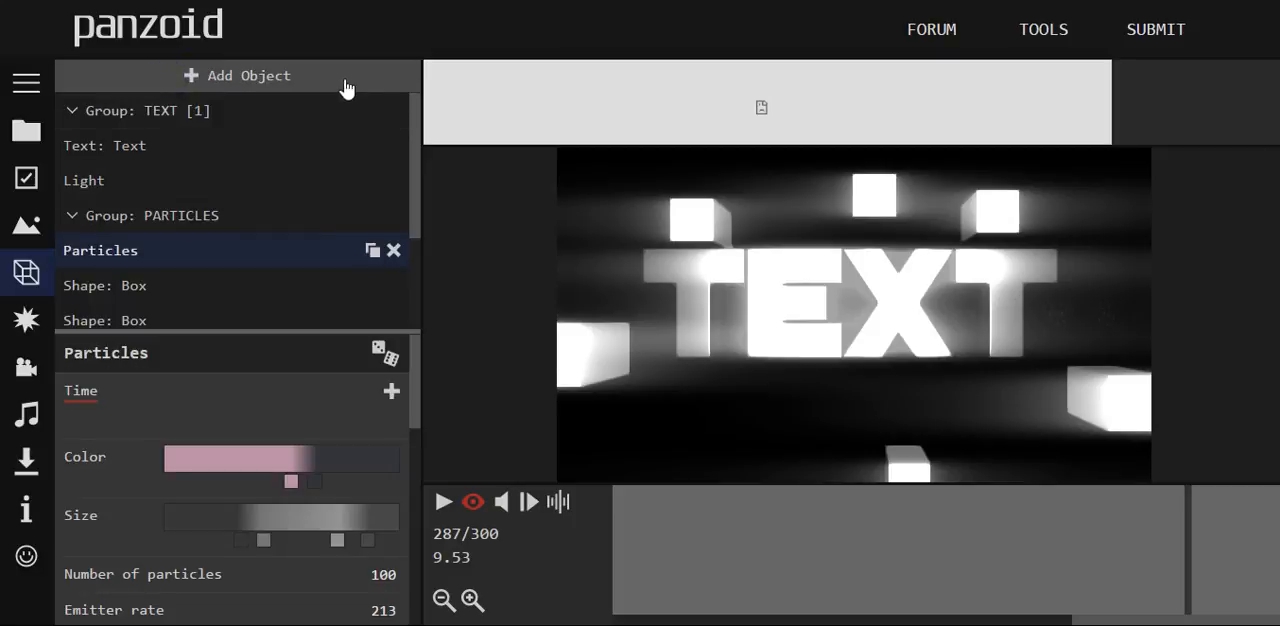
# Add a new particle system, randomize its colour, size and emission twice and preview it
pyautogui.click(236, 76)
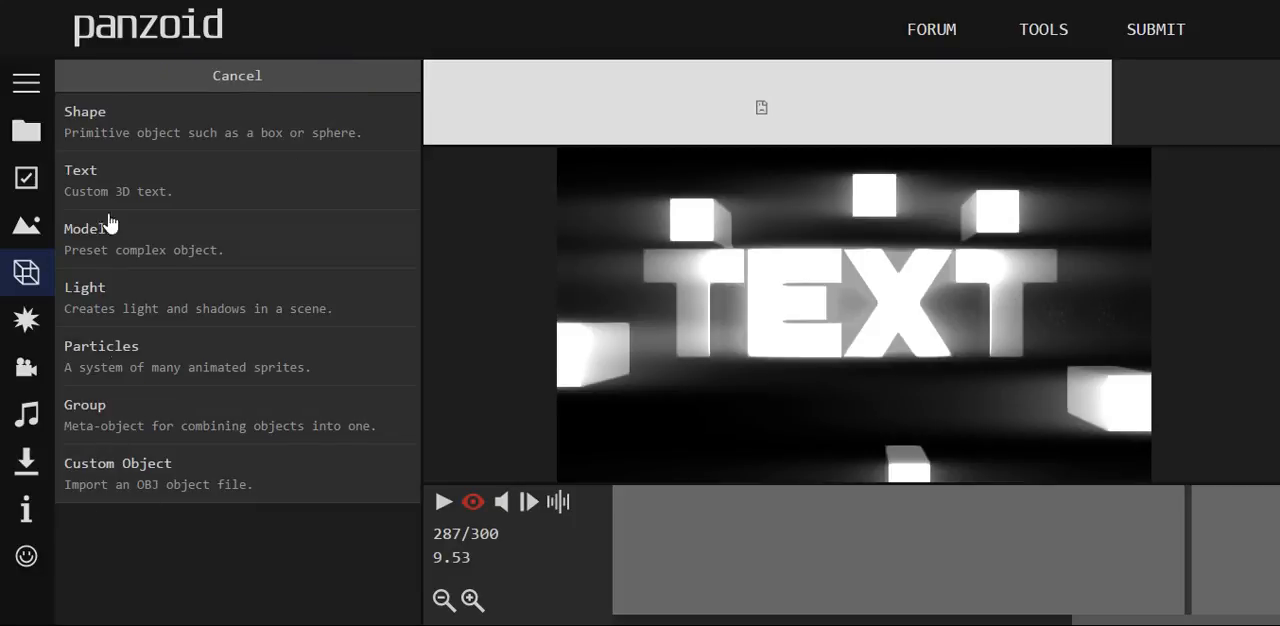
pyautogui.click(236, 76)
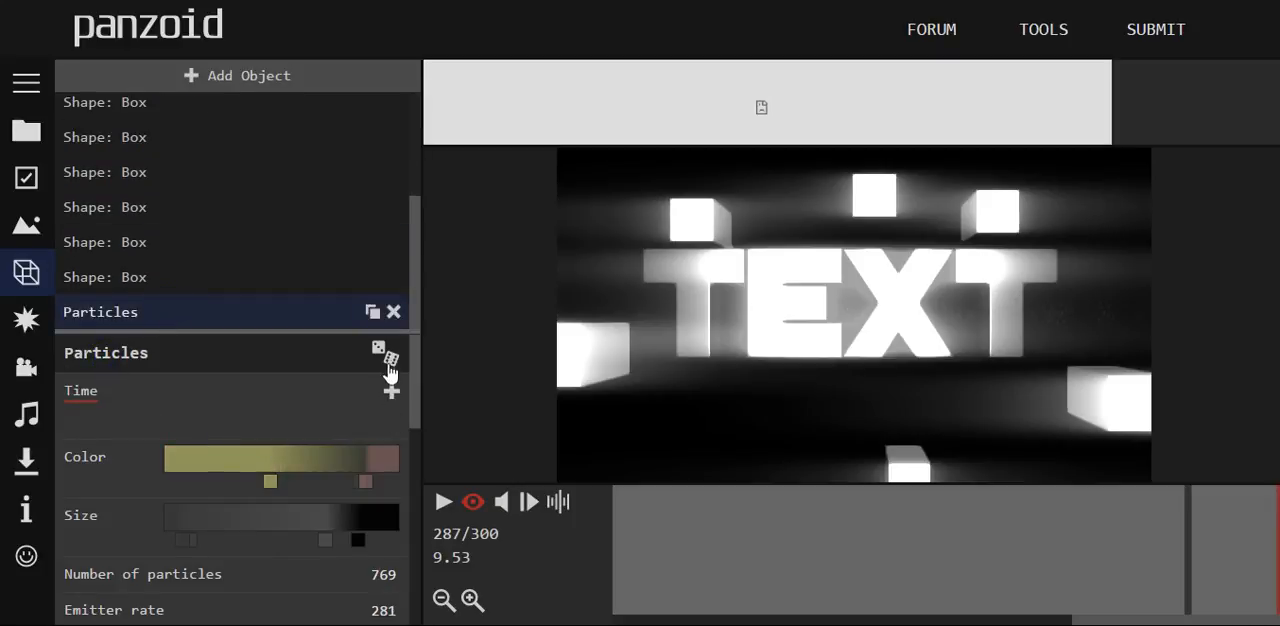
pyautogui.click(380, 348)
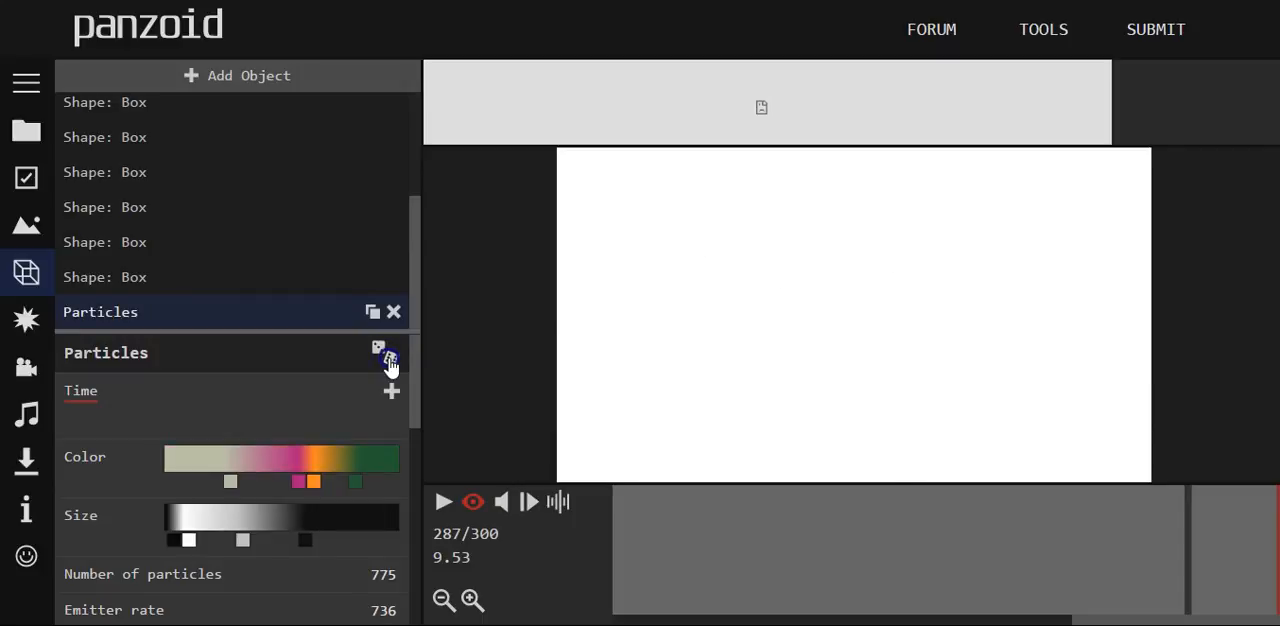
pyautogui.click(384, 356)
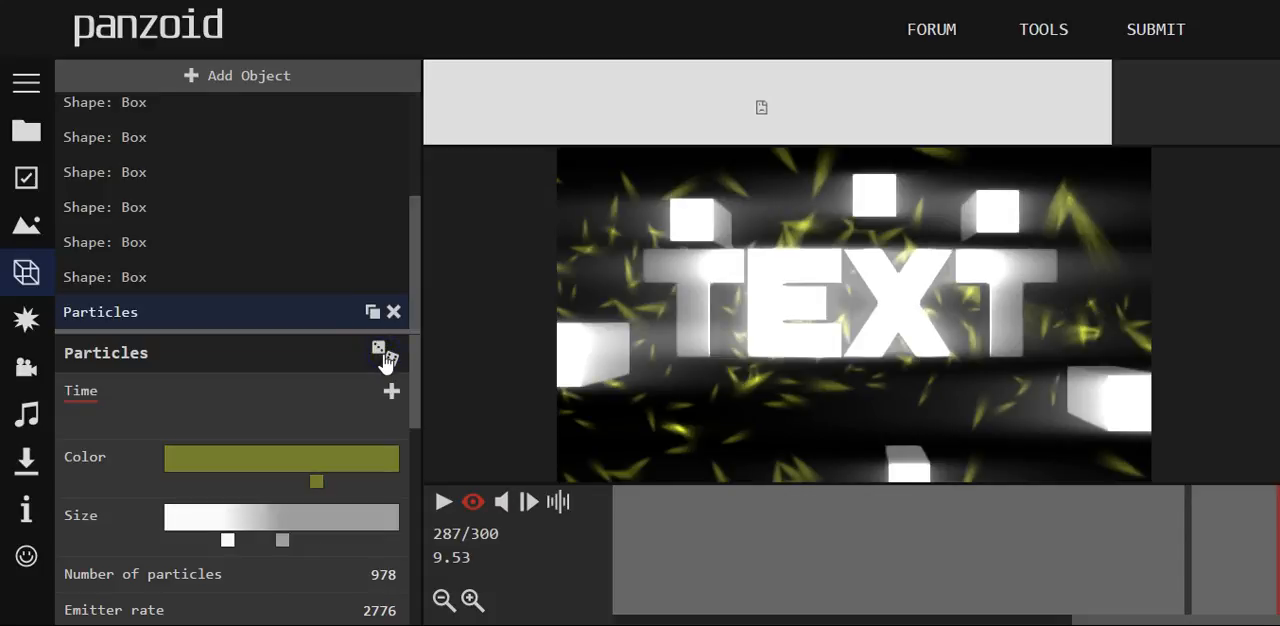
pyautogui.click(444, 500)
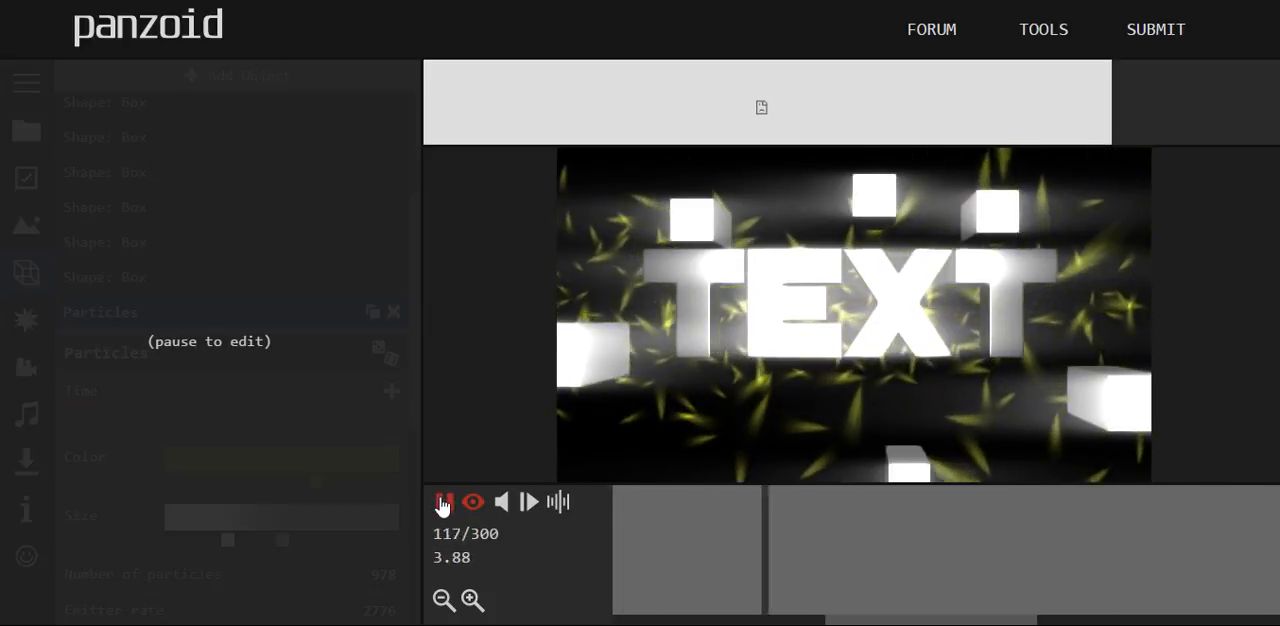
# Randomize the particles again, check them in playback and scroll to the emitter, position and speed options
pyautogui.click(444, 502)
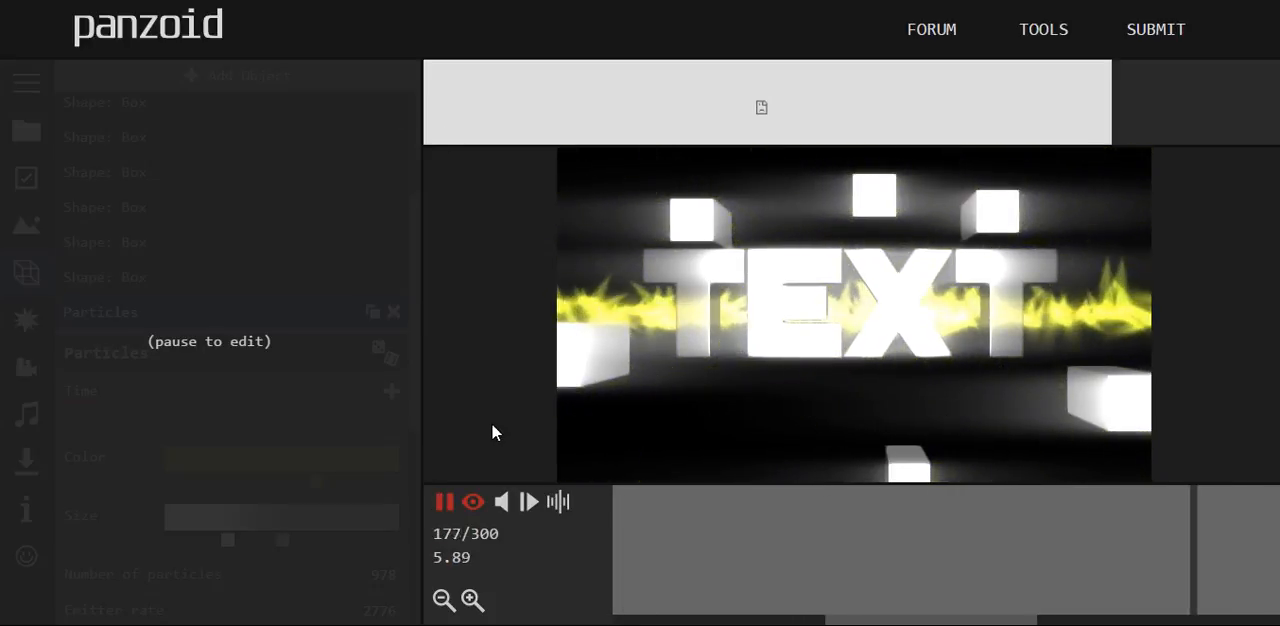
pyautogui.click(444, 500)
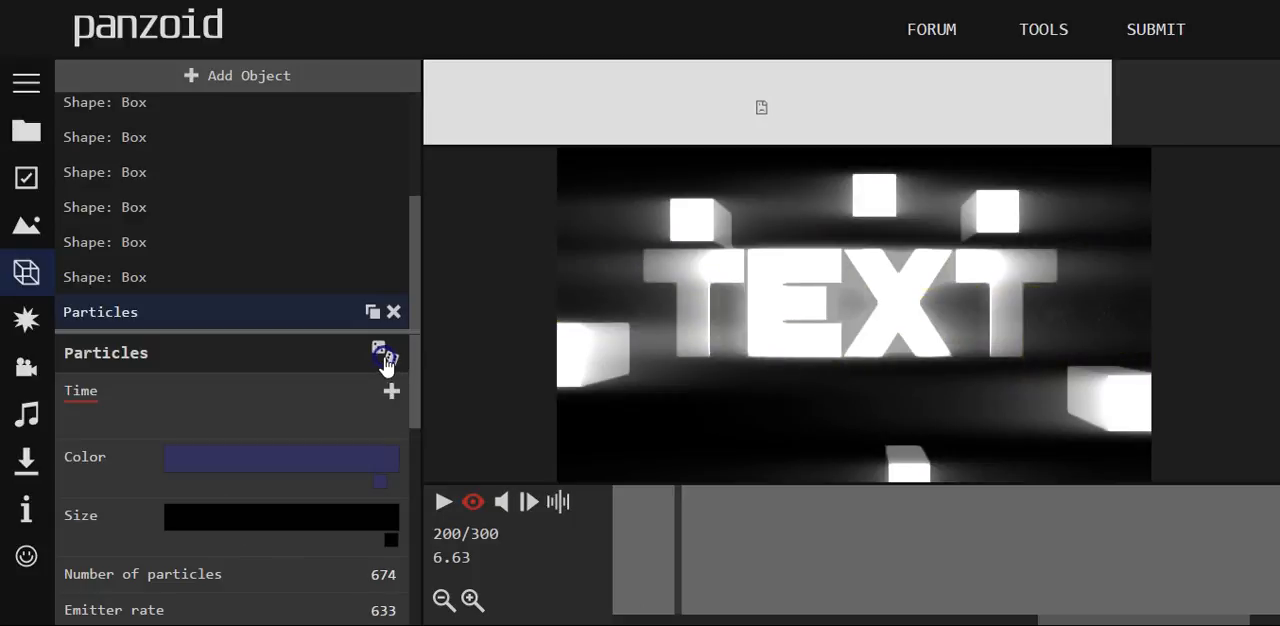
pyautogui.click(444, 500)
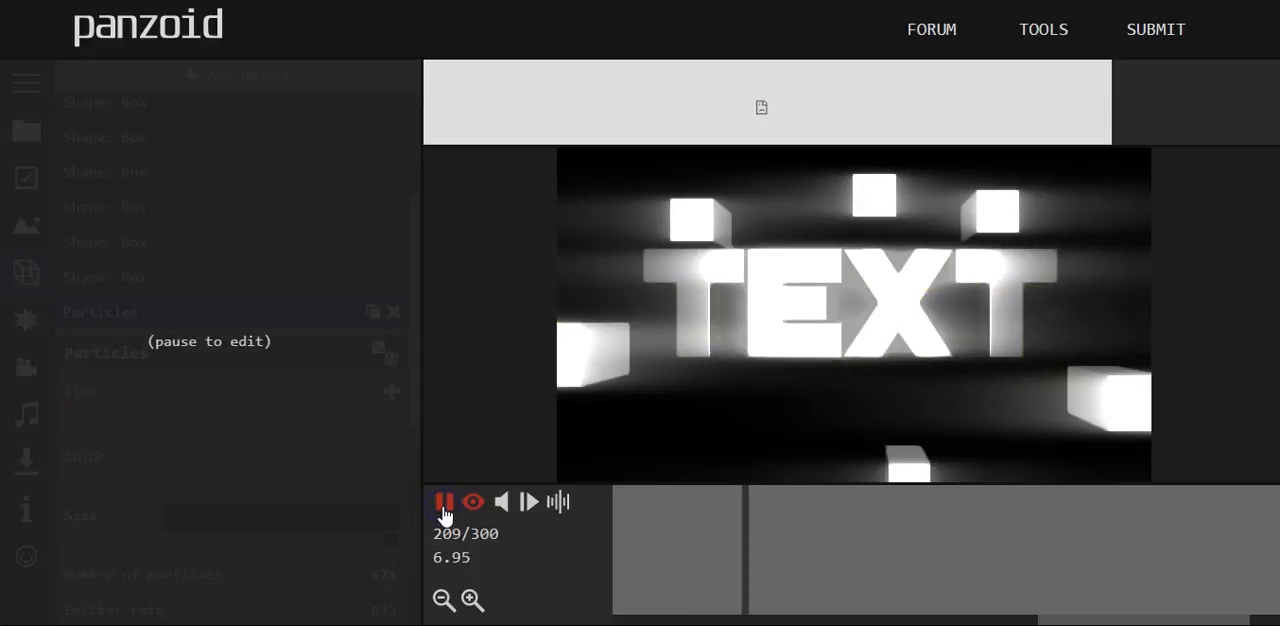
pyautogui.click(444, 502)
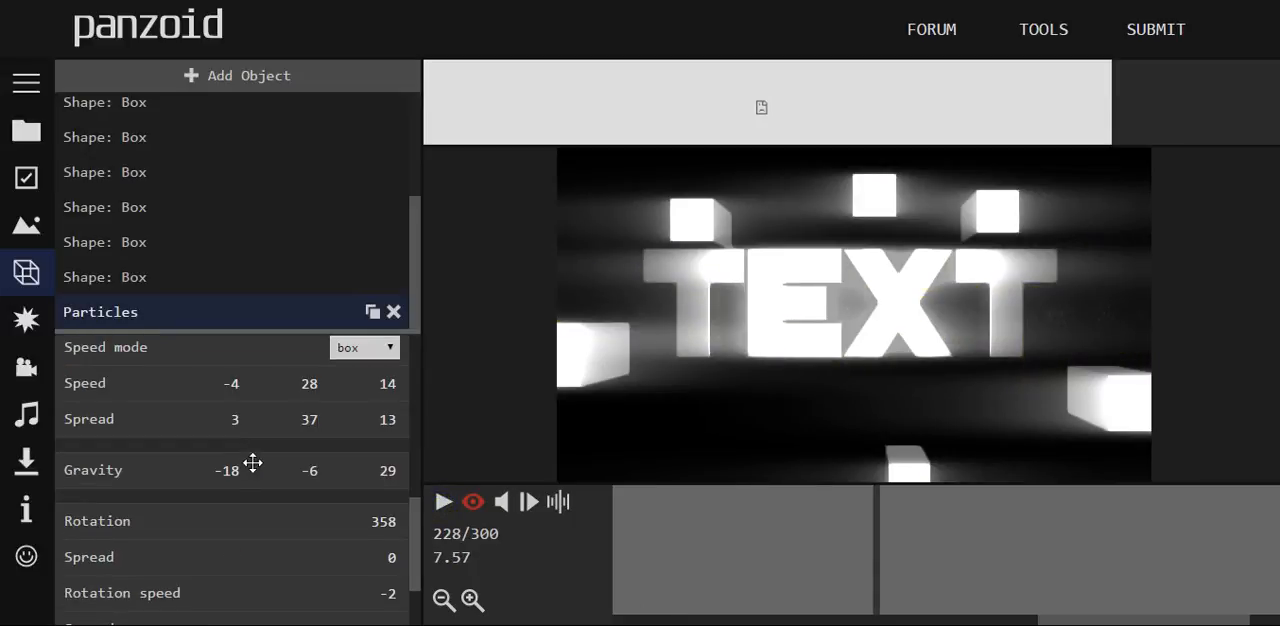
pyautogui.scroll(3)
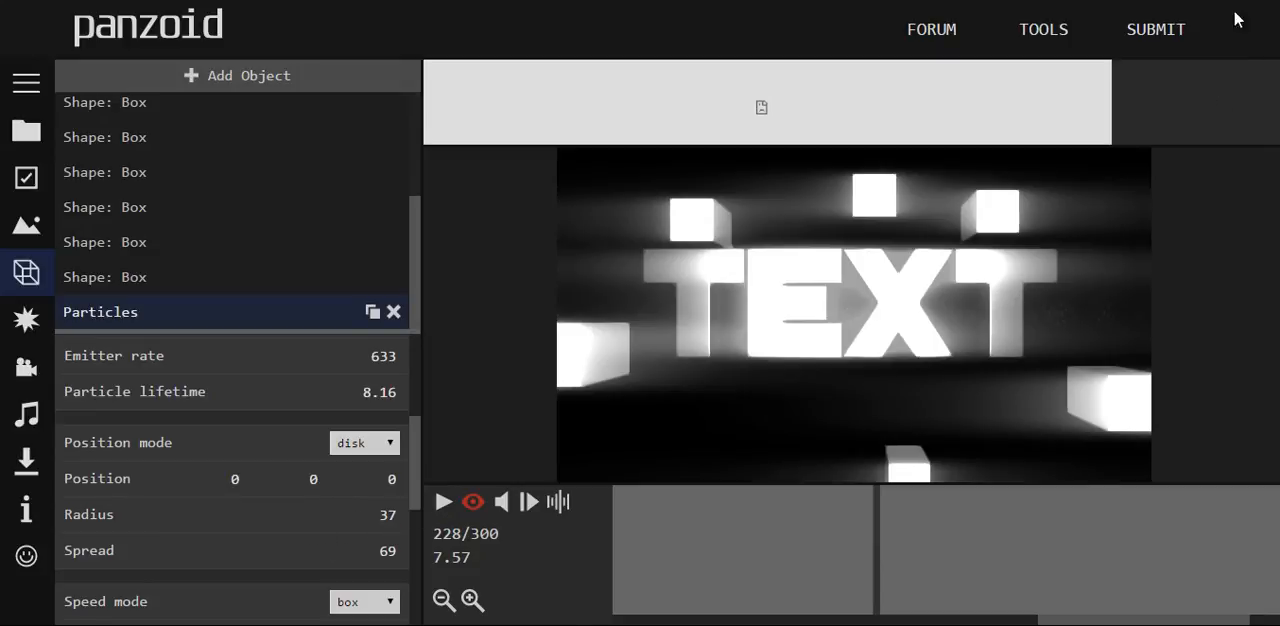
pyautogui.moveTo(1224, 8)
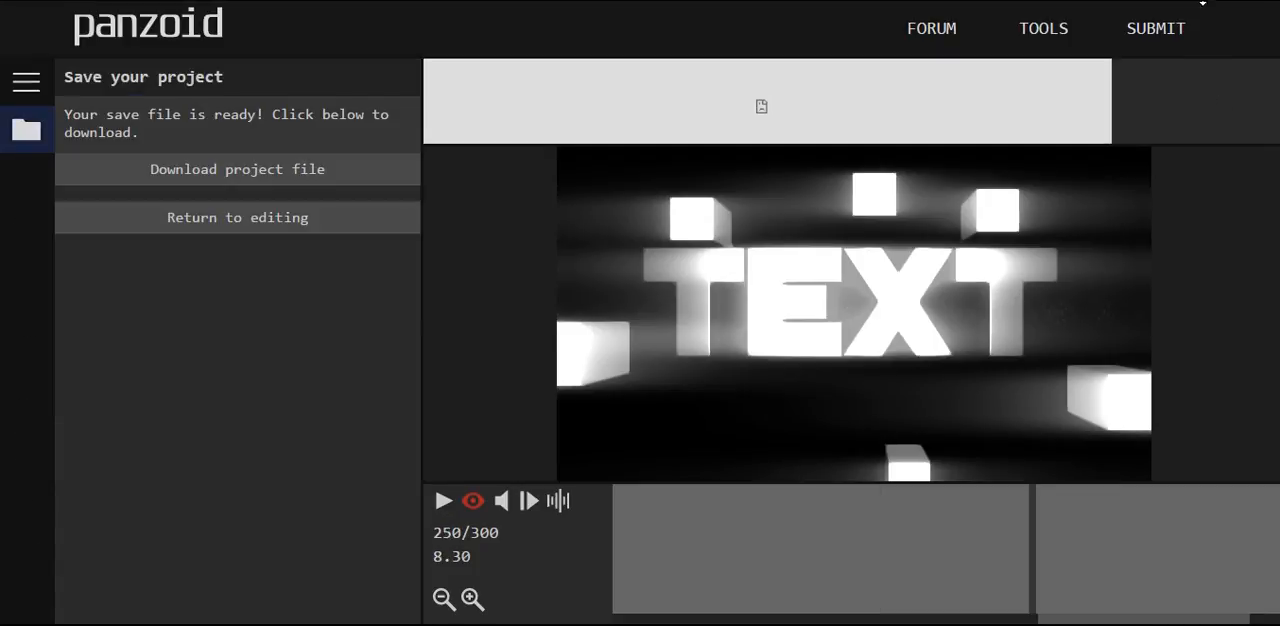
pyautogui.moveTo(788, 206)
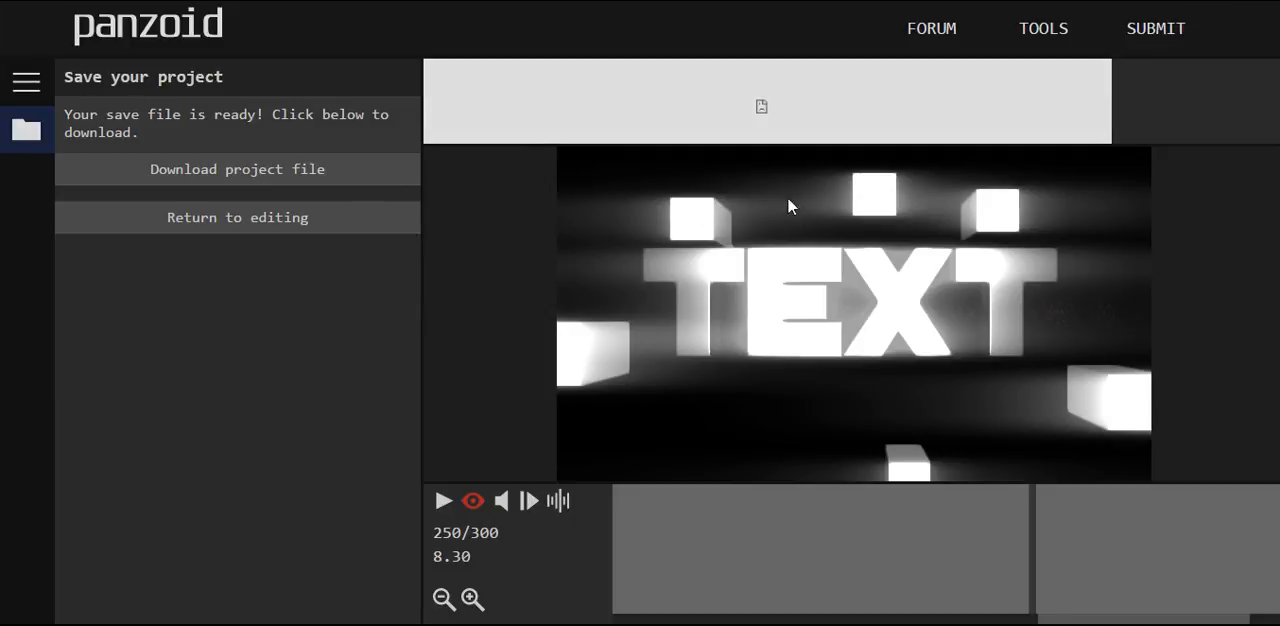
# Leave the Save project screen and return to the project menu
pyautogui.click(26, 128)
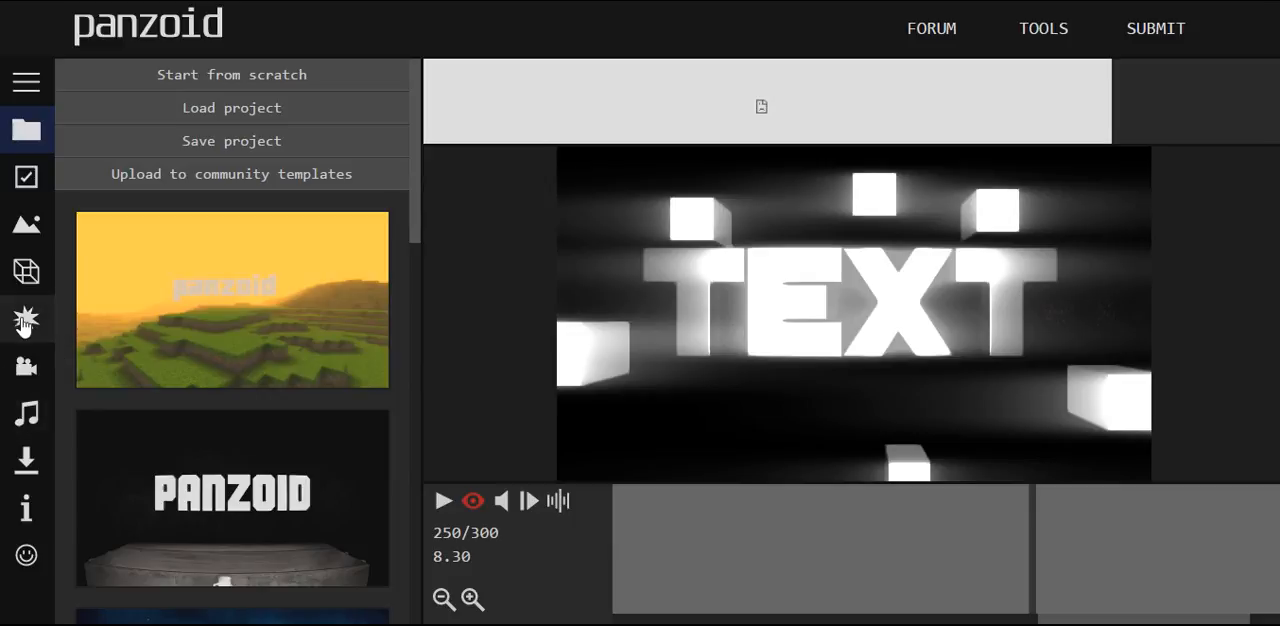
# View the effects list (antialiasing, anamorphic lens flare) and return to the particle settings
pyautogui.click(26, 318)
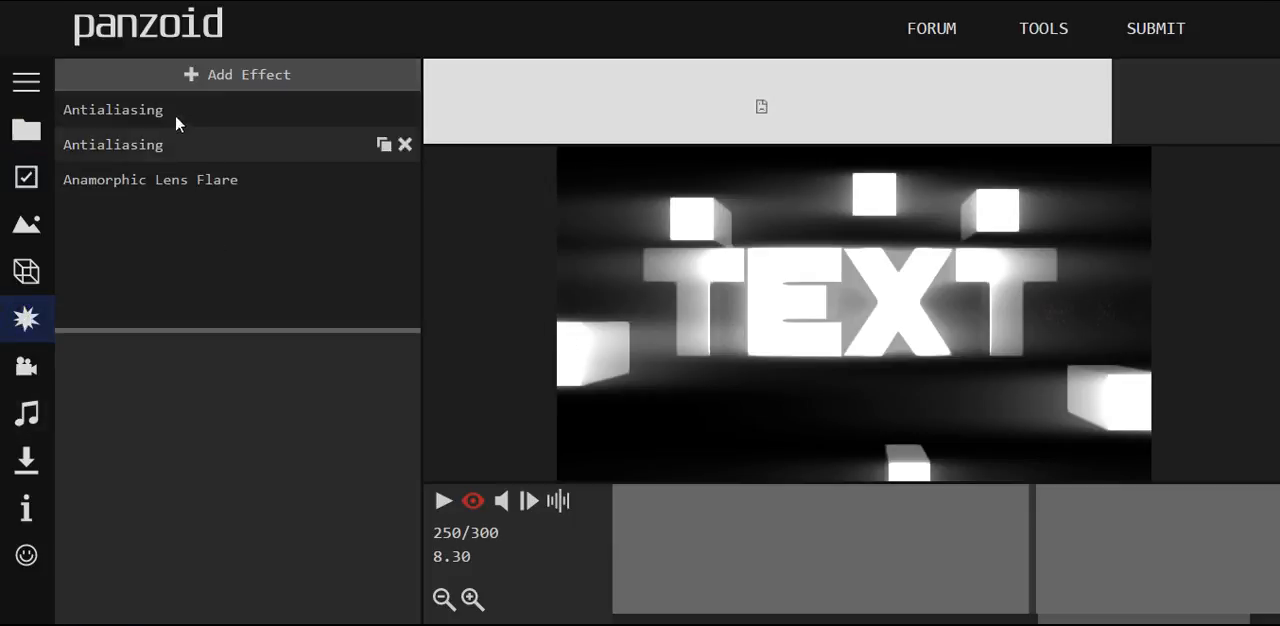
pyautogui.moveTo(1192, 62)
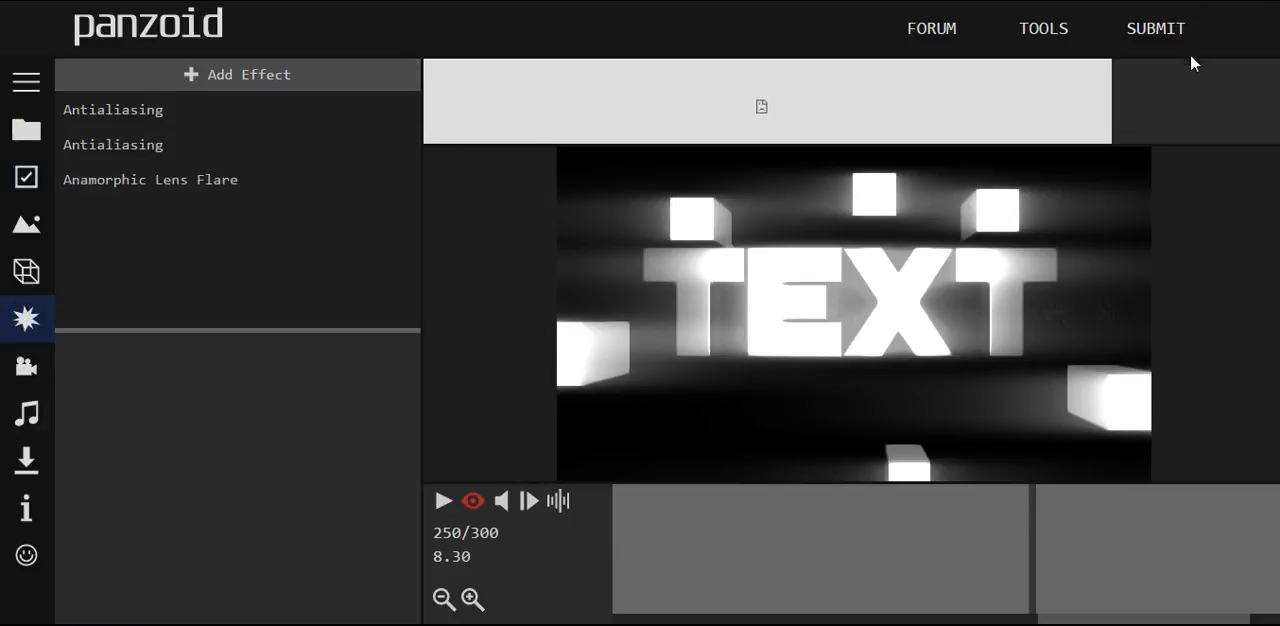
pyautogui.click(26, 272)
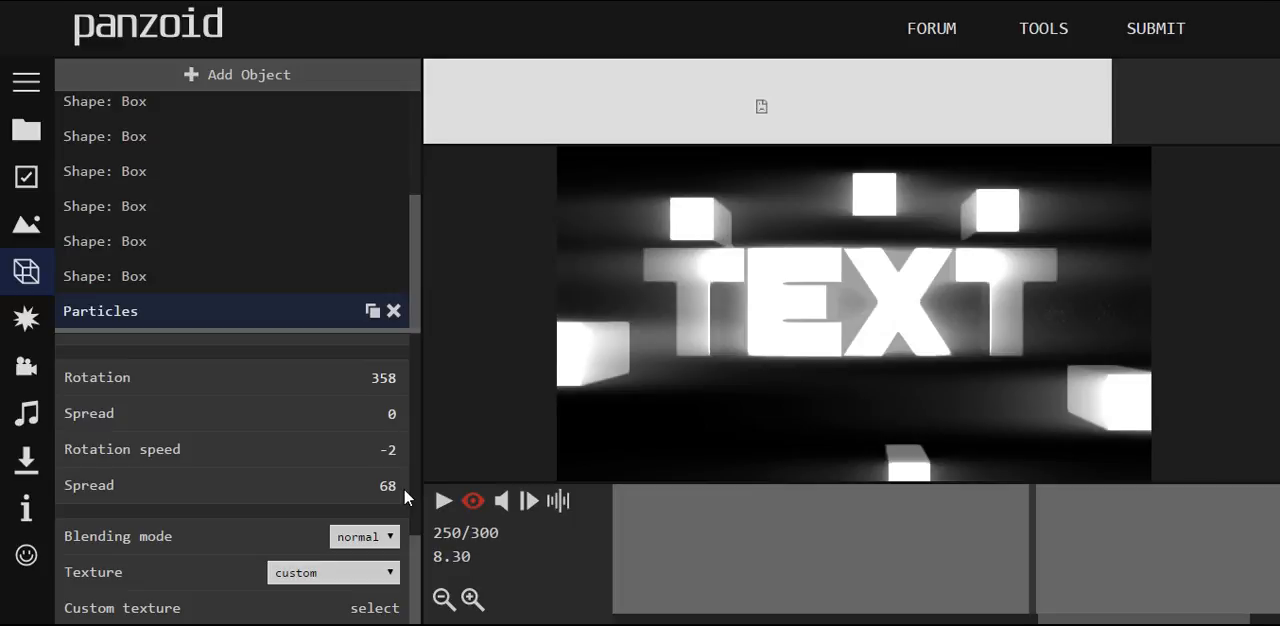
pyautogui.moveTo(1220, 8)
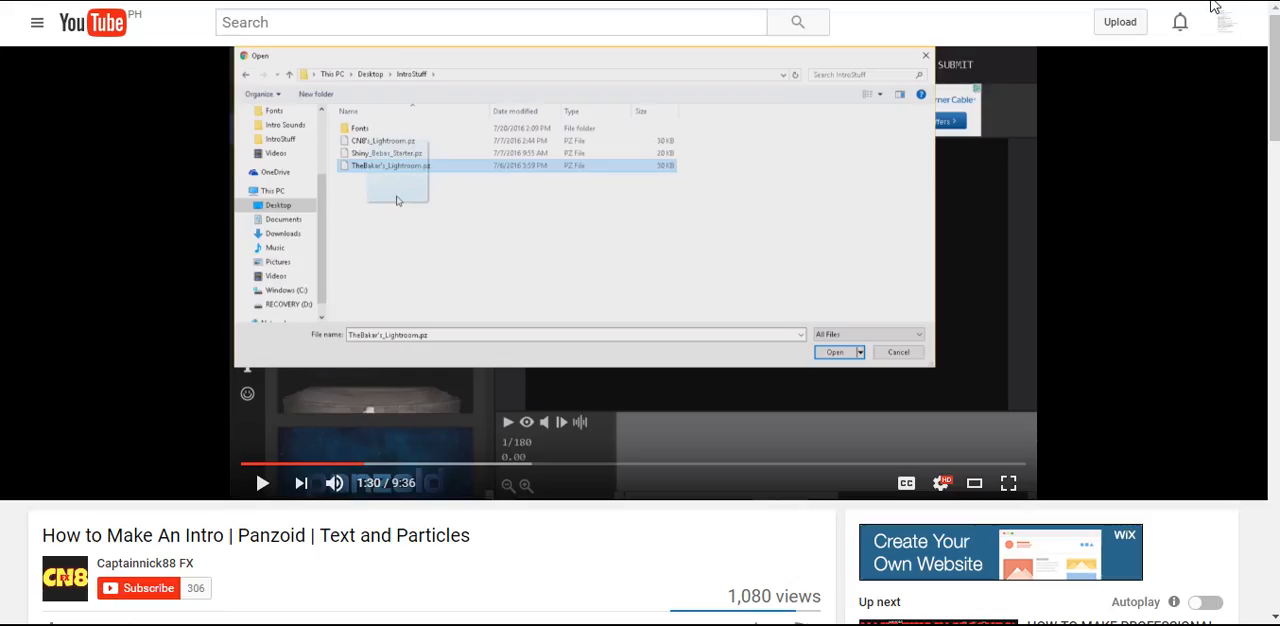
pyautogui.moveTo(1256, 60)
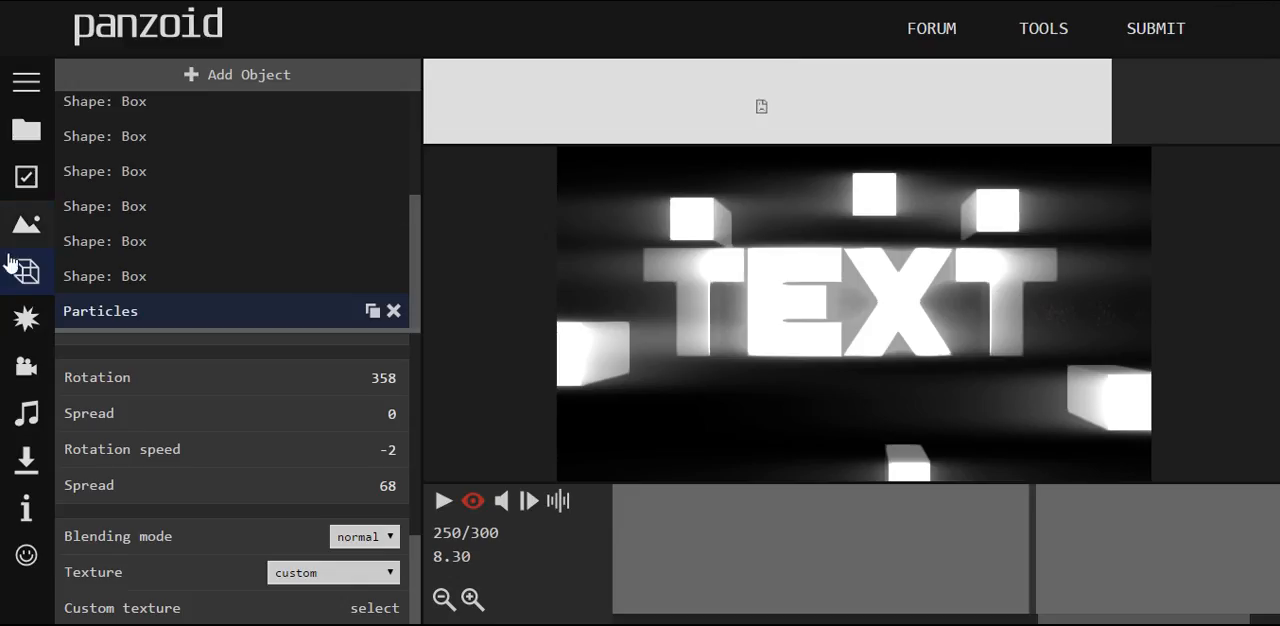
# Bring up the Add Object list of types from the scene objects panel
pyautogui.click(26, 272)
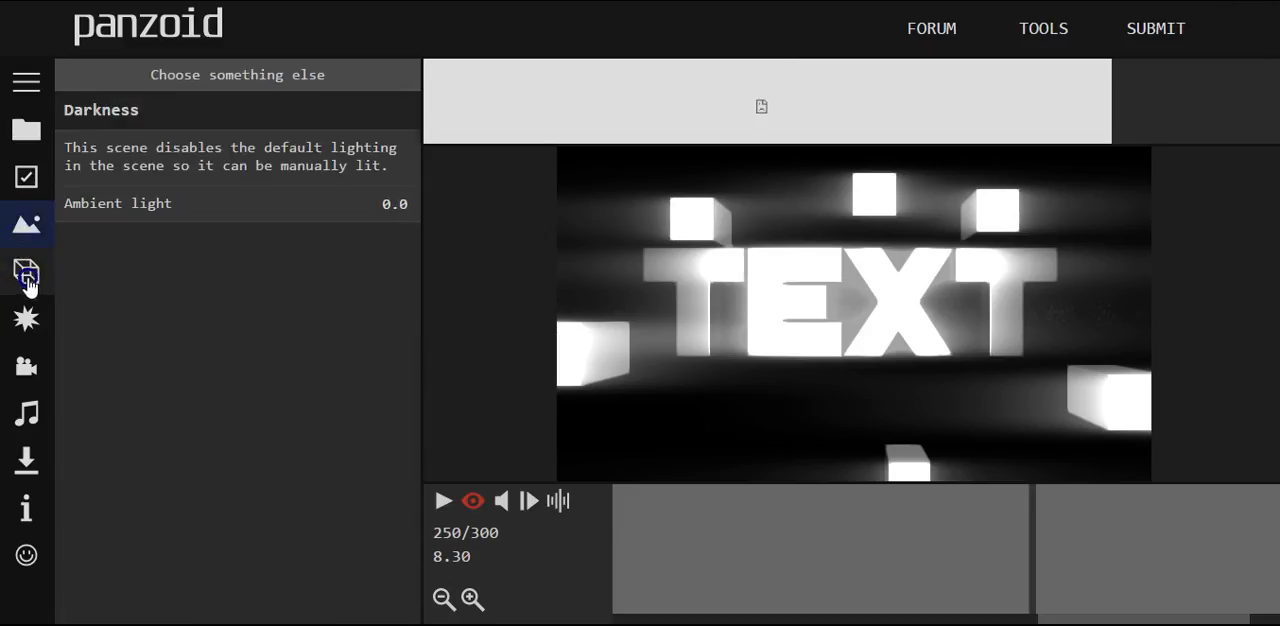
pyautogui.click(26, 272)
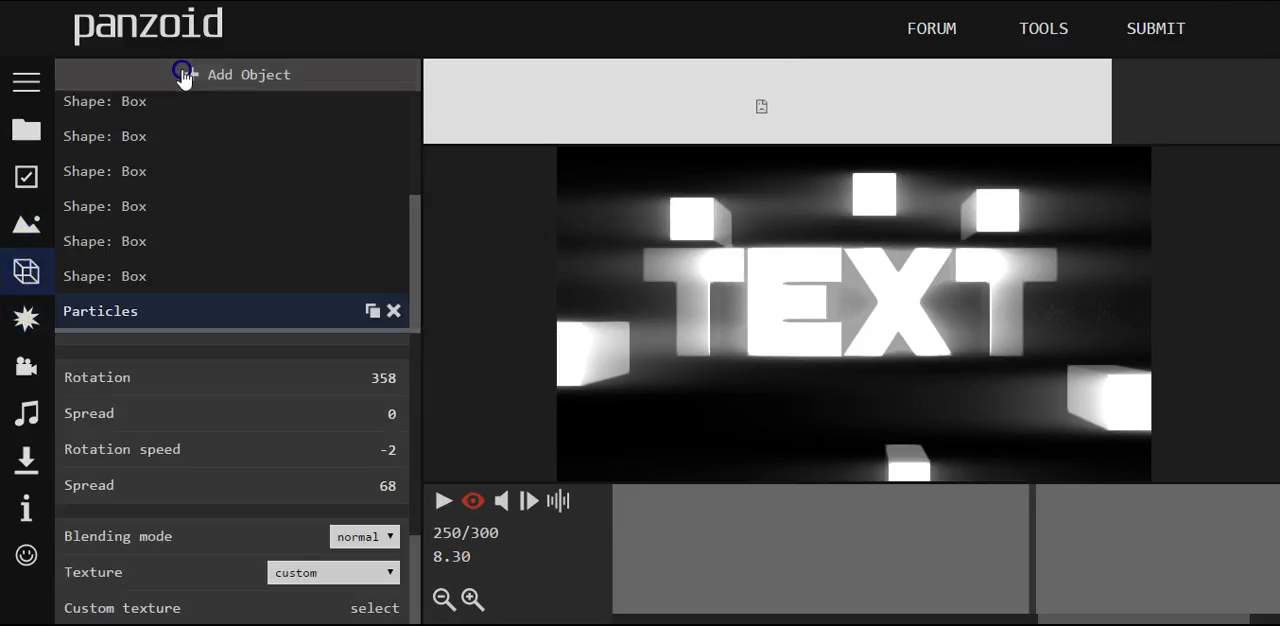
pyautogui.click(248, 74)
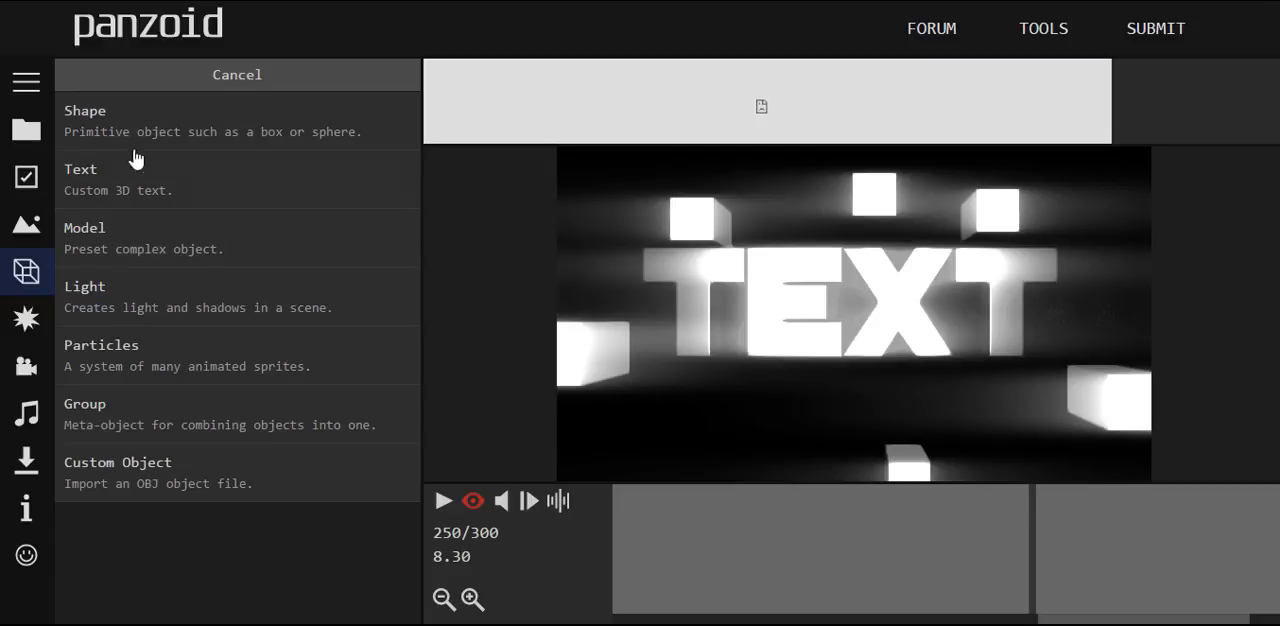
pyautogui.moveTo(560, 450)
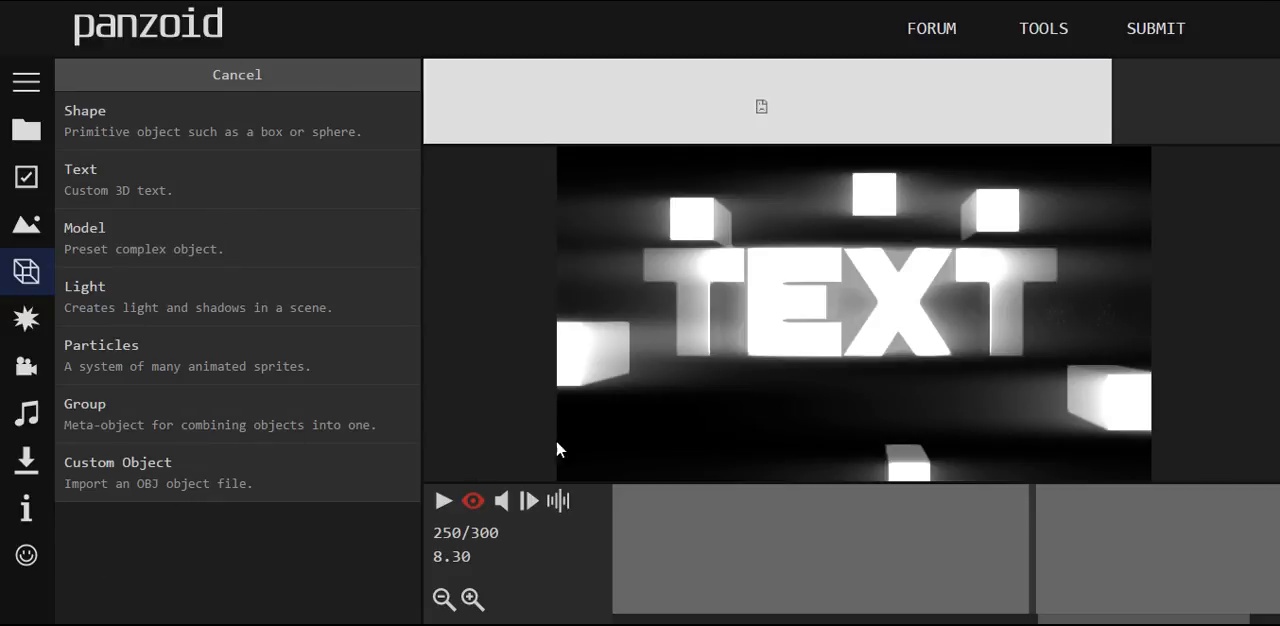
# Add a Group object to the scene, start renaming it, and begin adding another object
pyautogui.click(236, 74)
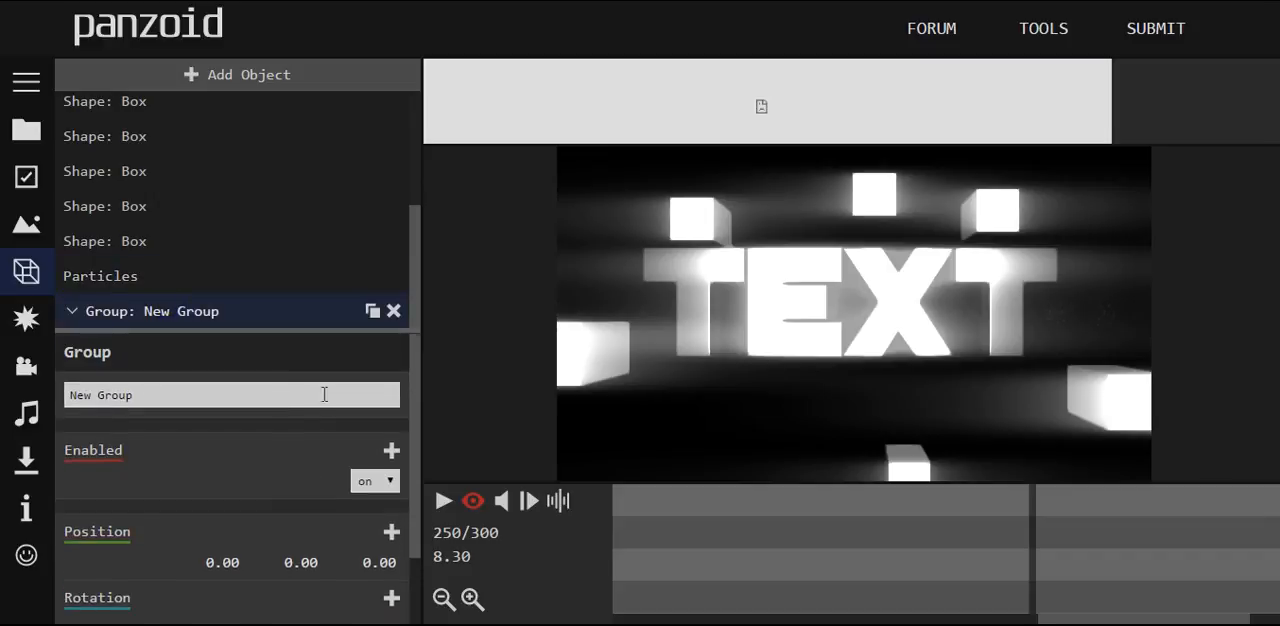
pyautogui.click(230, 394)
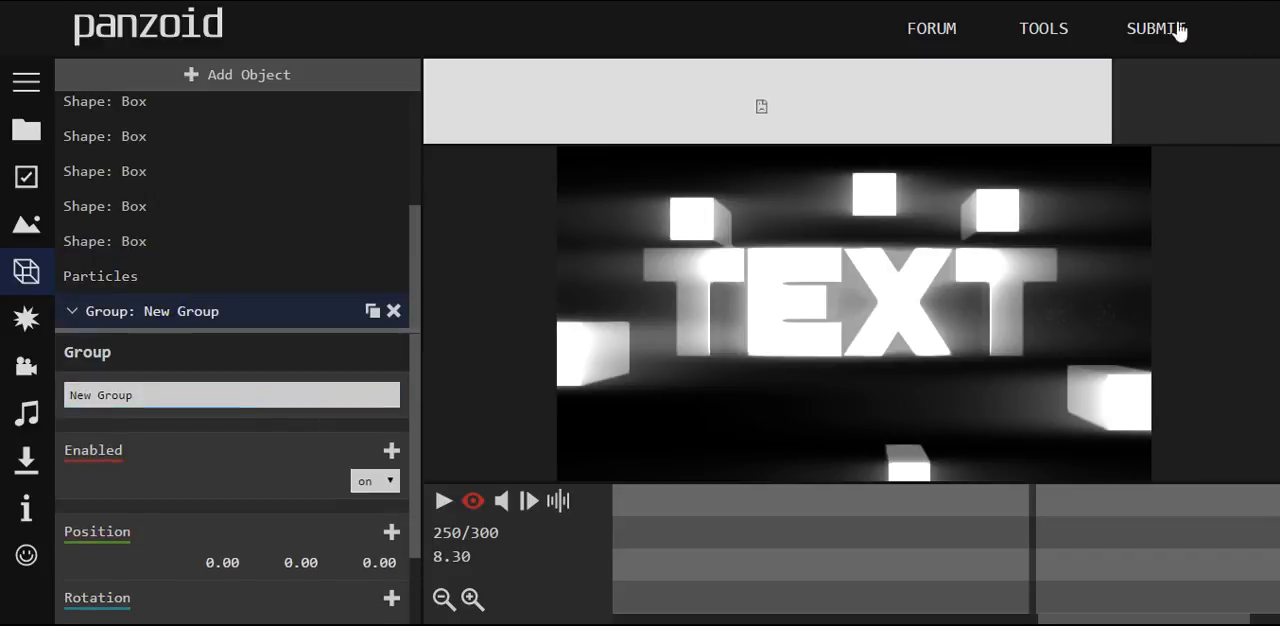
pyautogui.moveTo(40, 190)
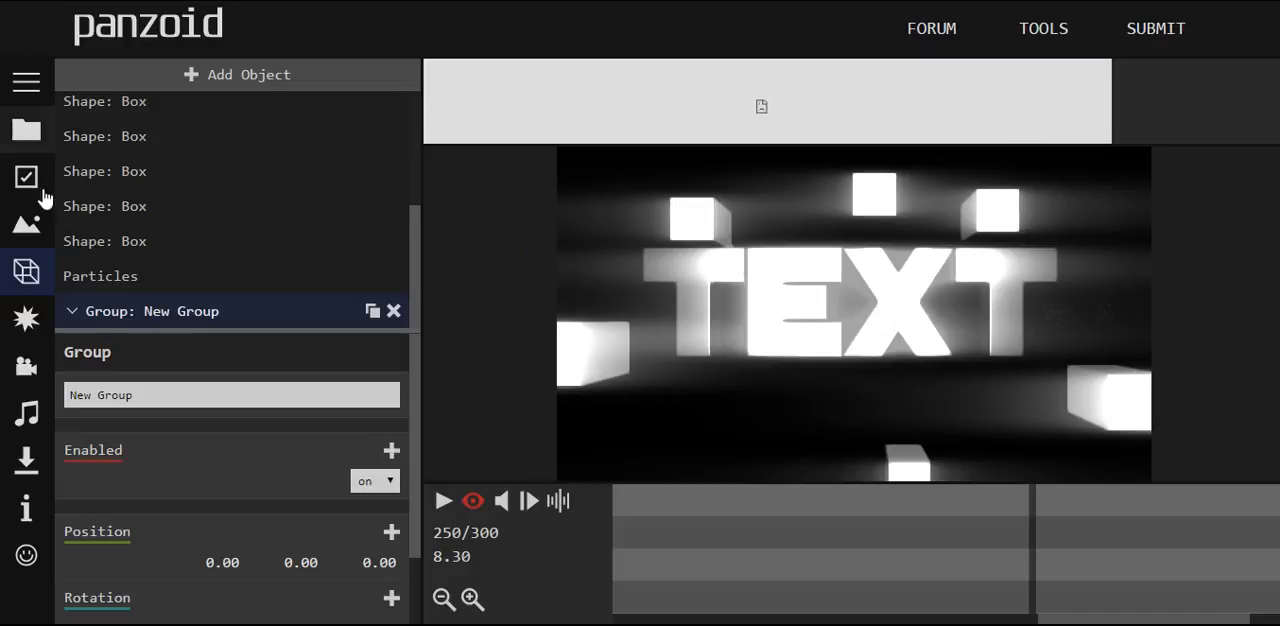
pyautogui.click(236, 74)
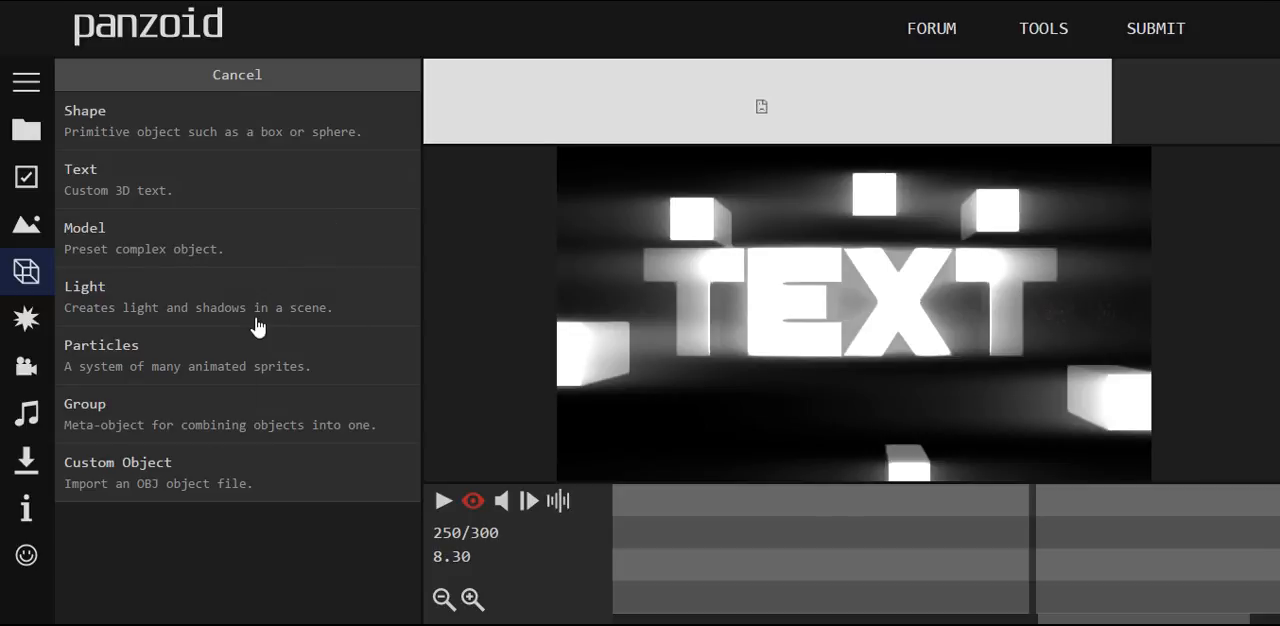
pyautogui.moveTo(916, 434)
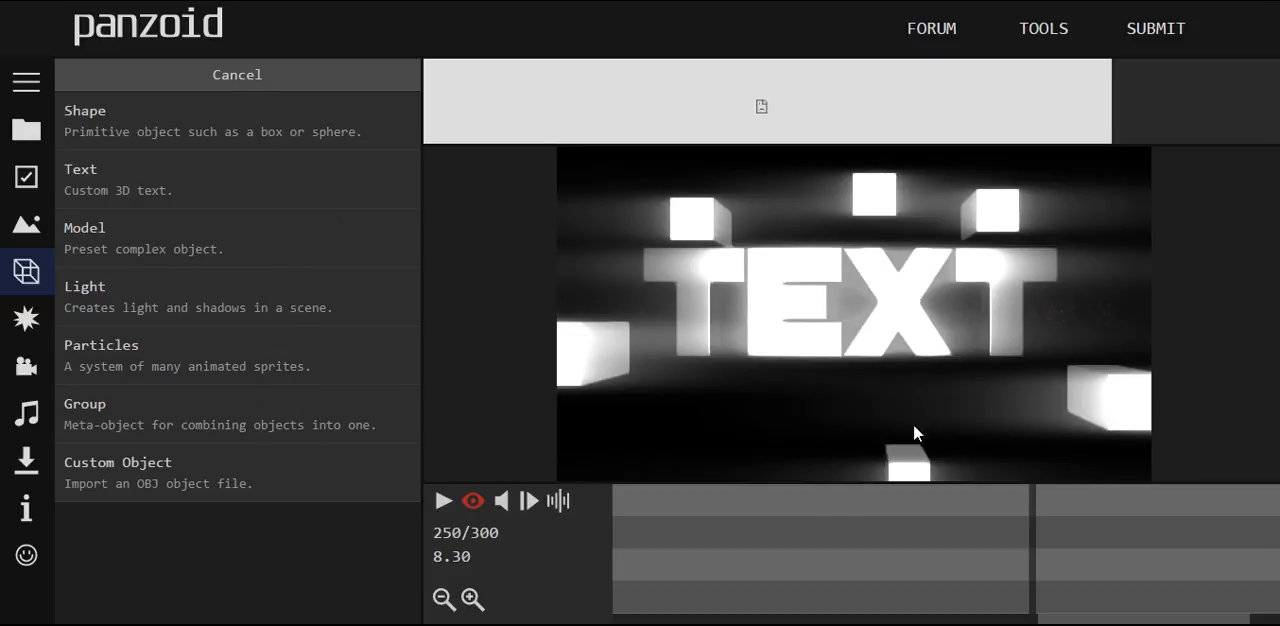
pyautogui.moveTo(220, 386)
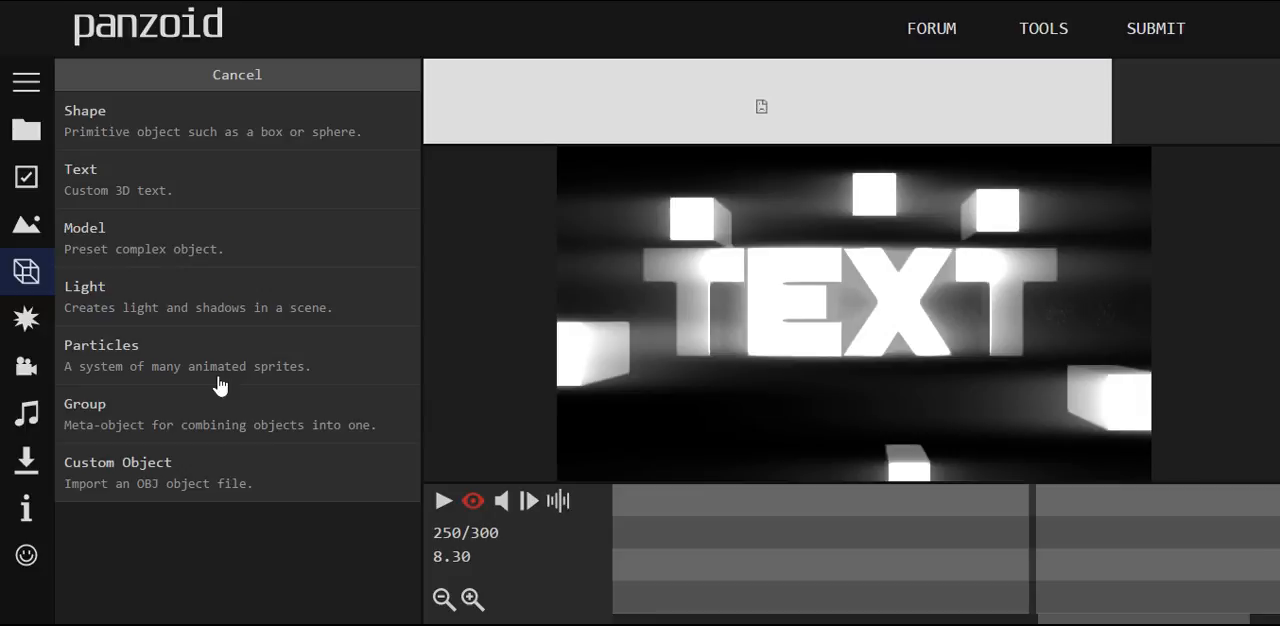
pyautogui.moveTo(1226, 4)
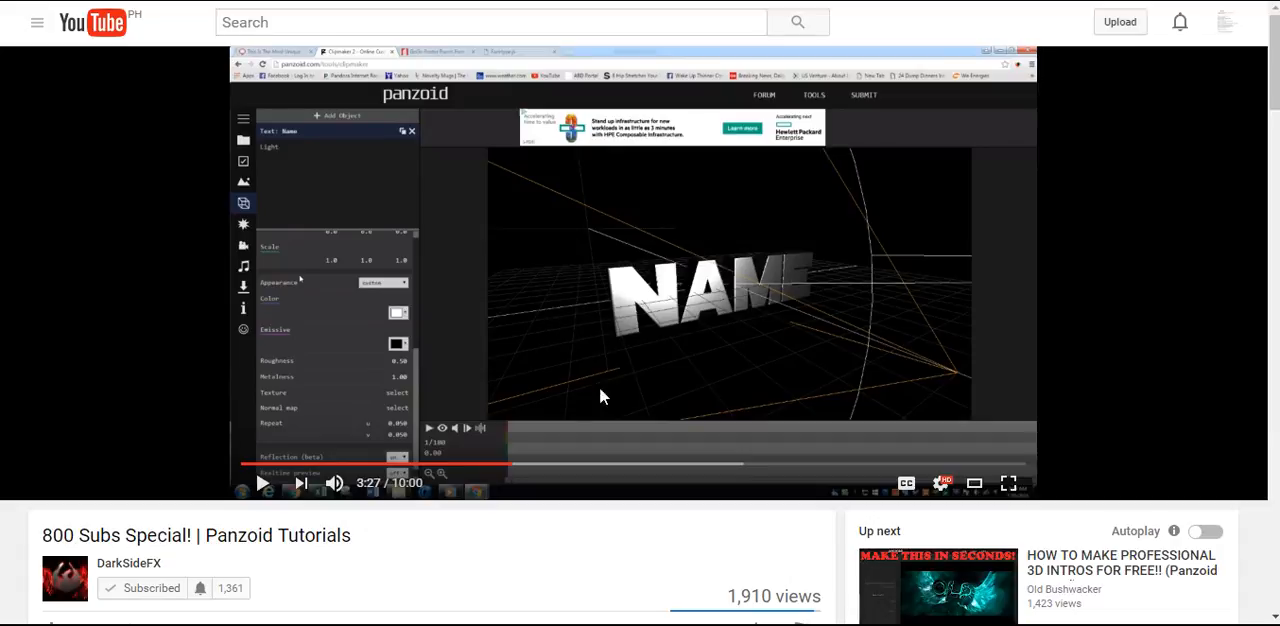
pyautogui.moveTo(764, 196)
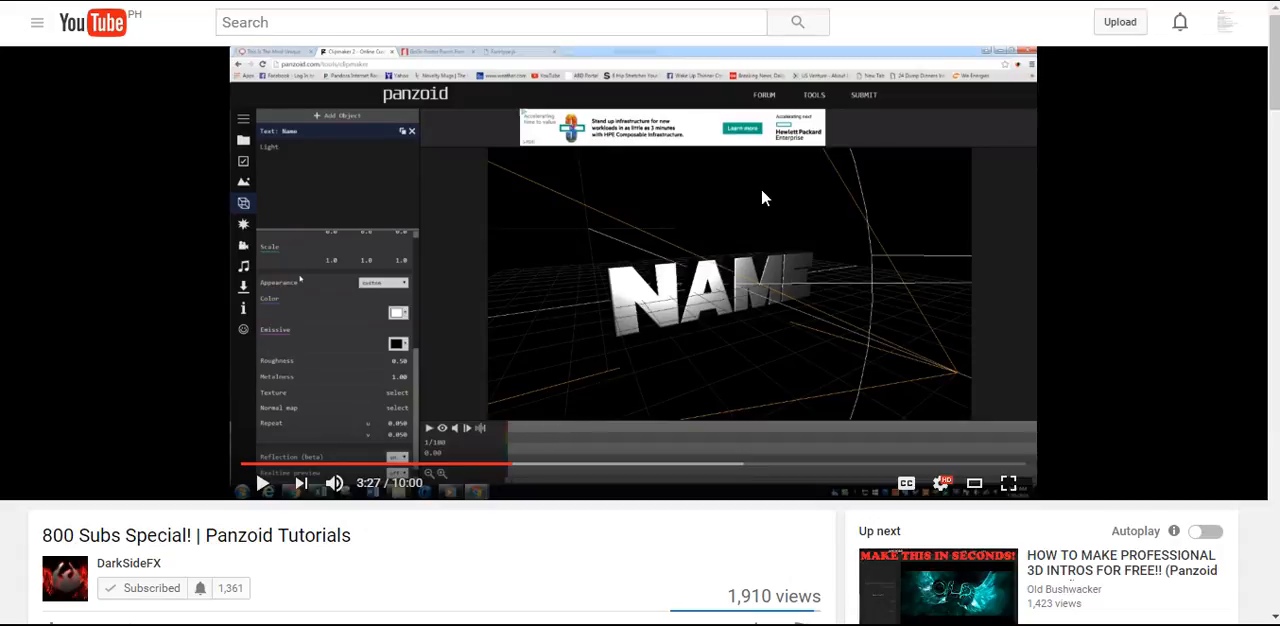
pyautogui.moveTo(450, 356)
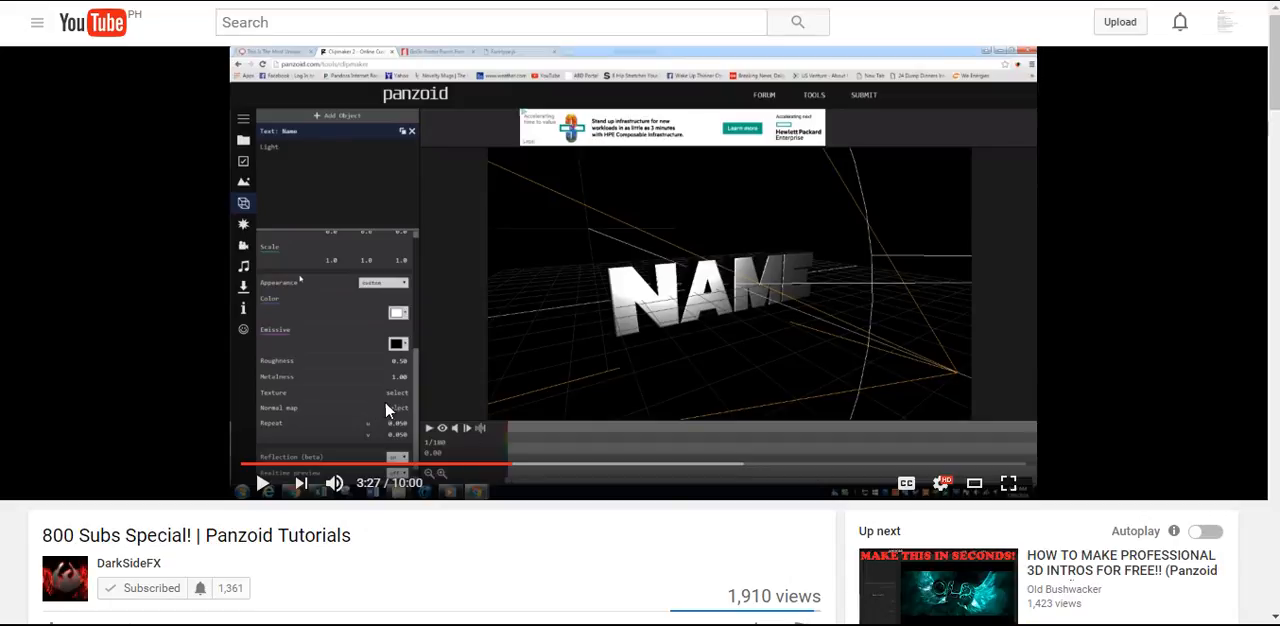
pyautogui.moveTo(708, 232)
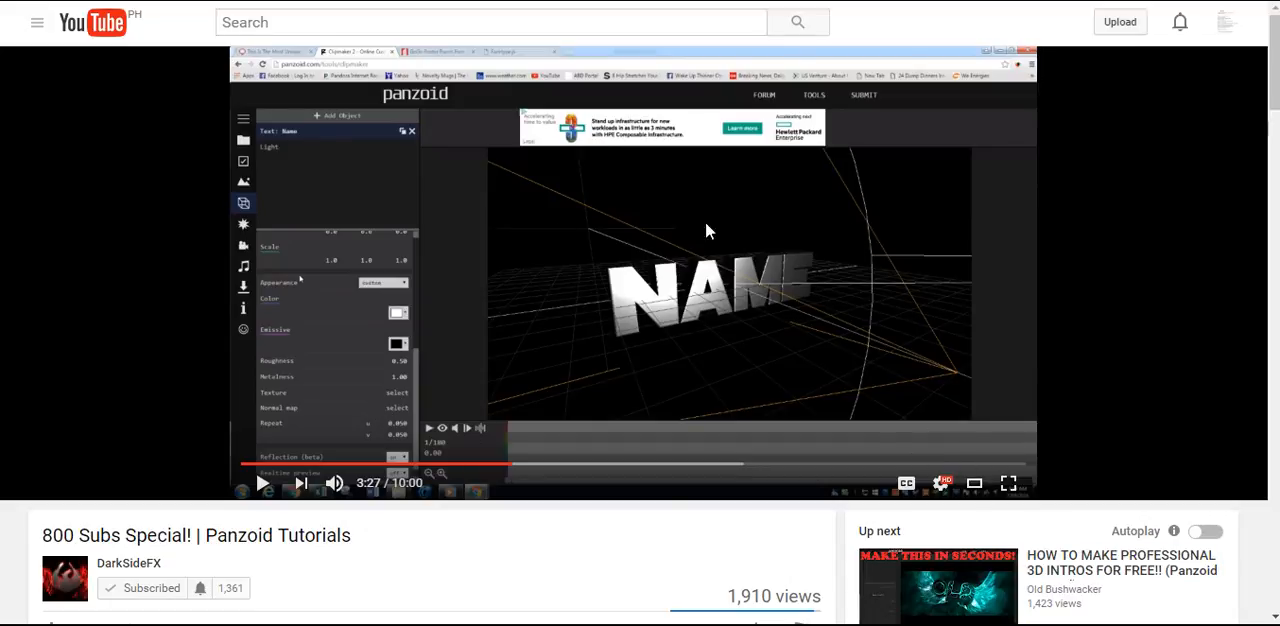
# Scroll down the YouTube tutorial page to the comments and back up
pyautogui.scroll(-3)
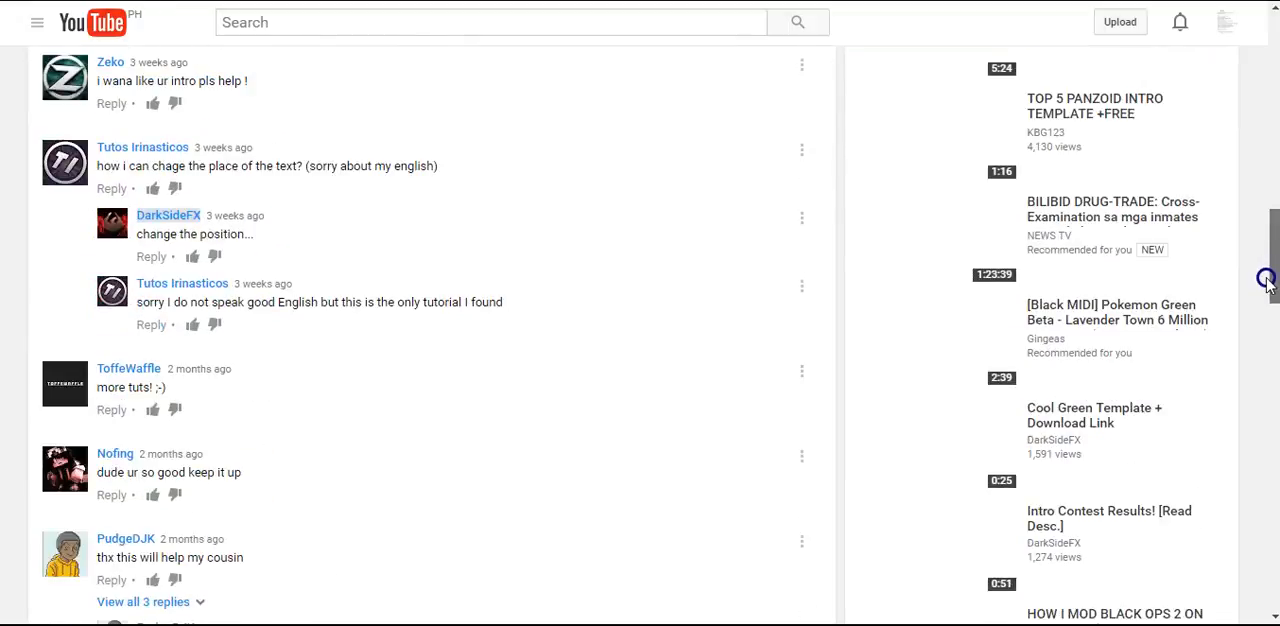
pyautogui.scroll(3)
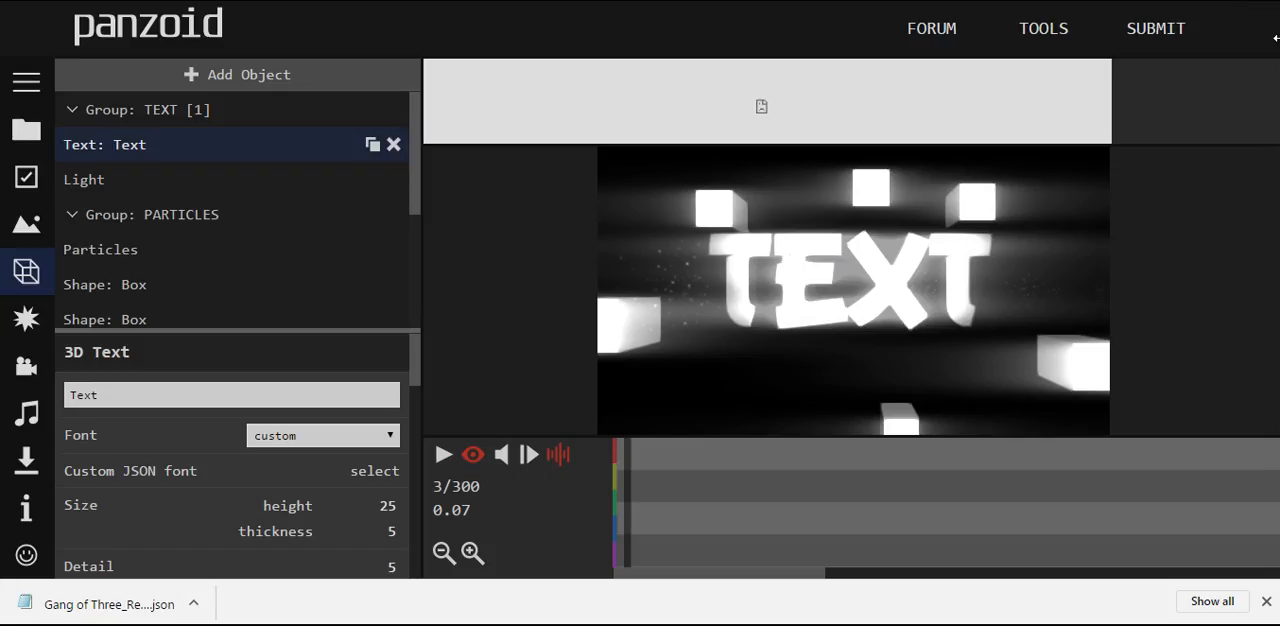
pyautogui.moveTo(716, 338)
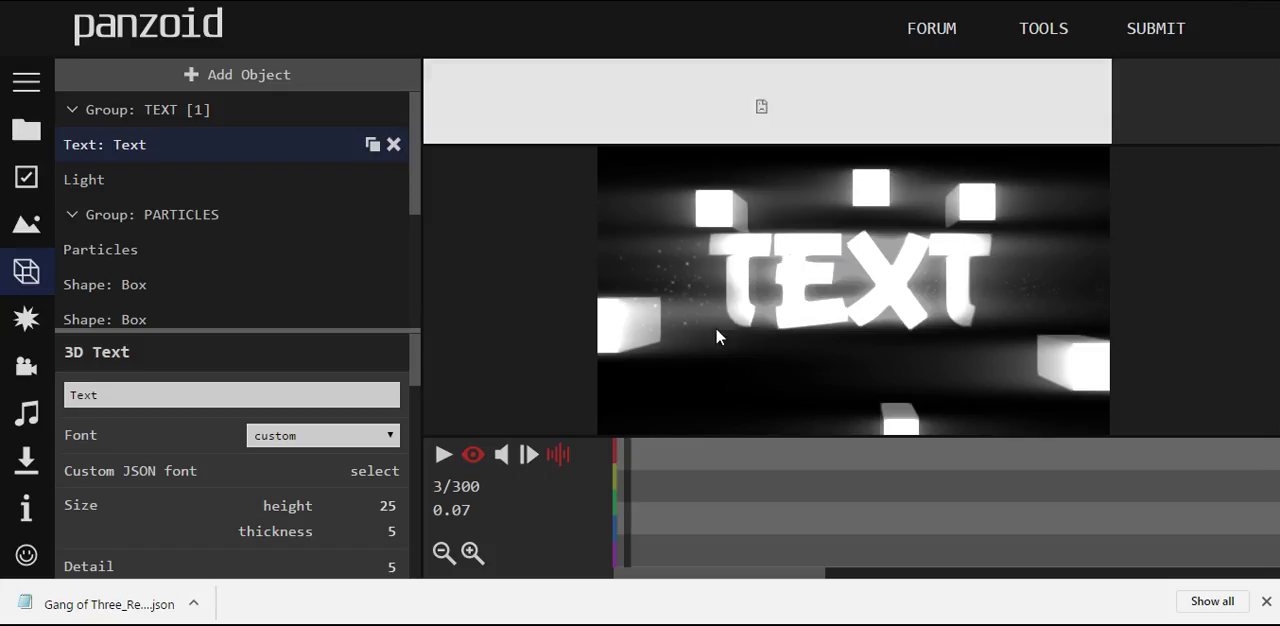
# Play and pause the intro preview with the TEXT in its custom JSON font
pyautogui.click(444, 454)
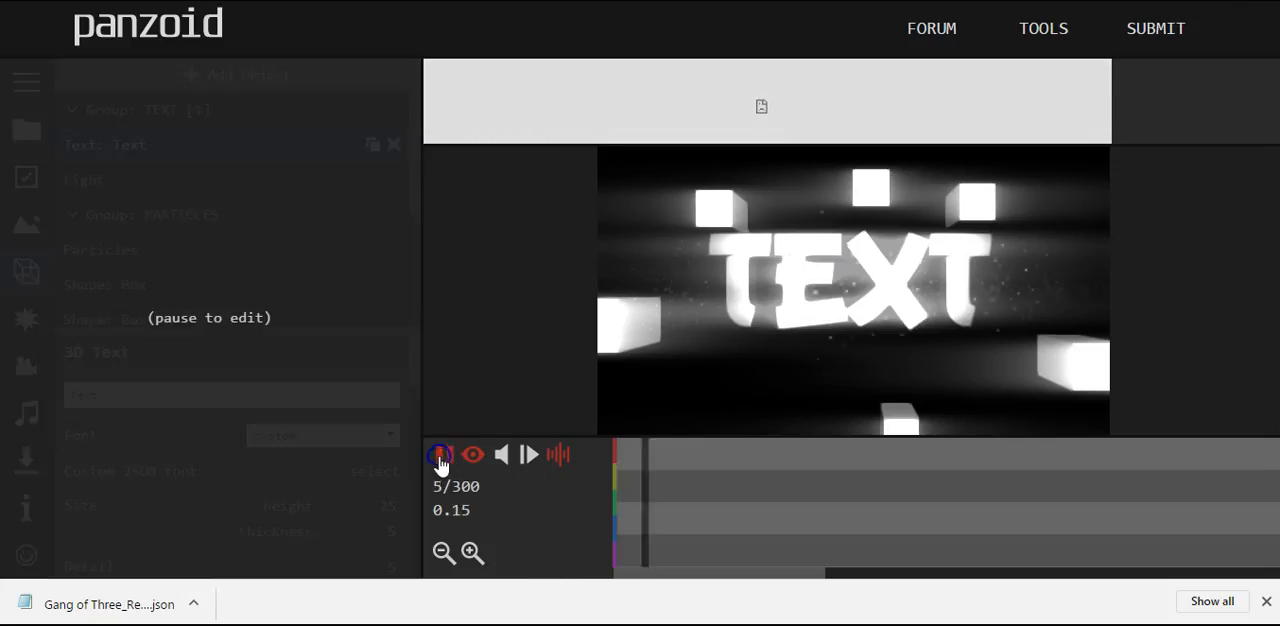
pyautogui.click(444, 456)
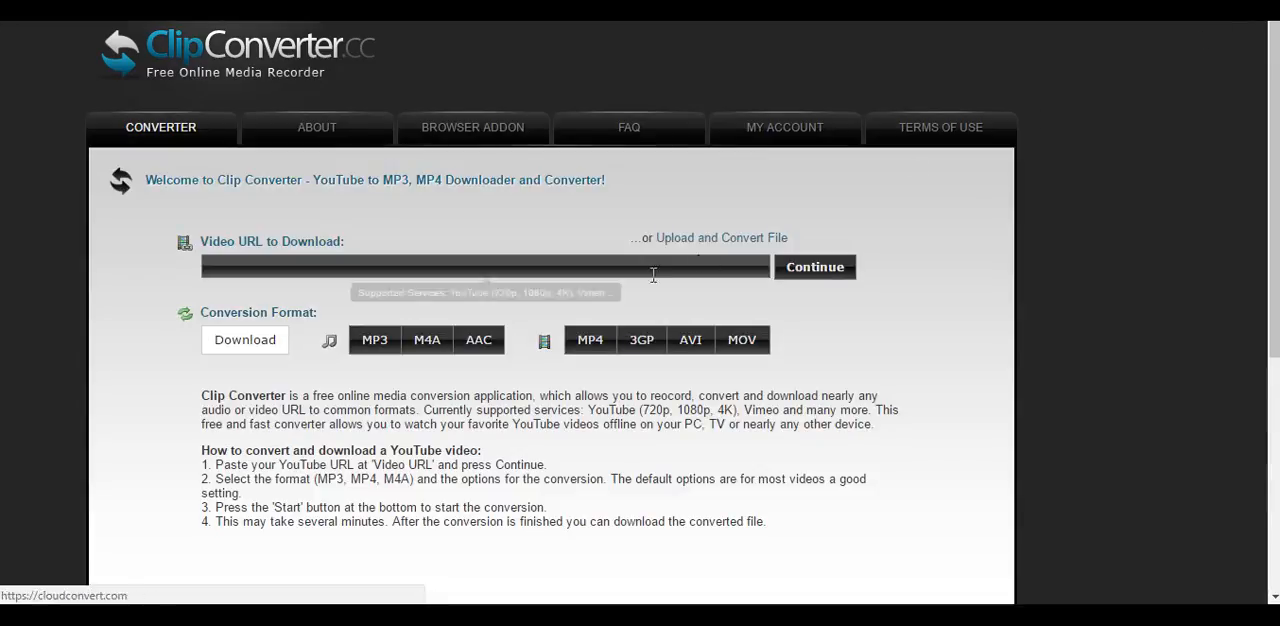
pyautogui.write('https://www.youtube.com/watch?v=h-_pTZqyBbo')
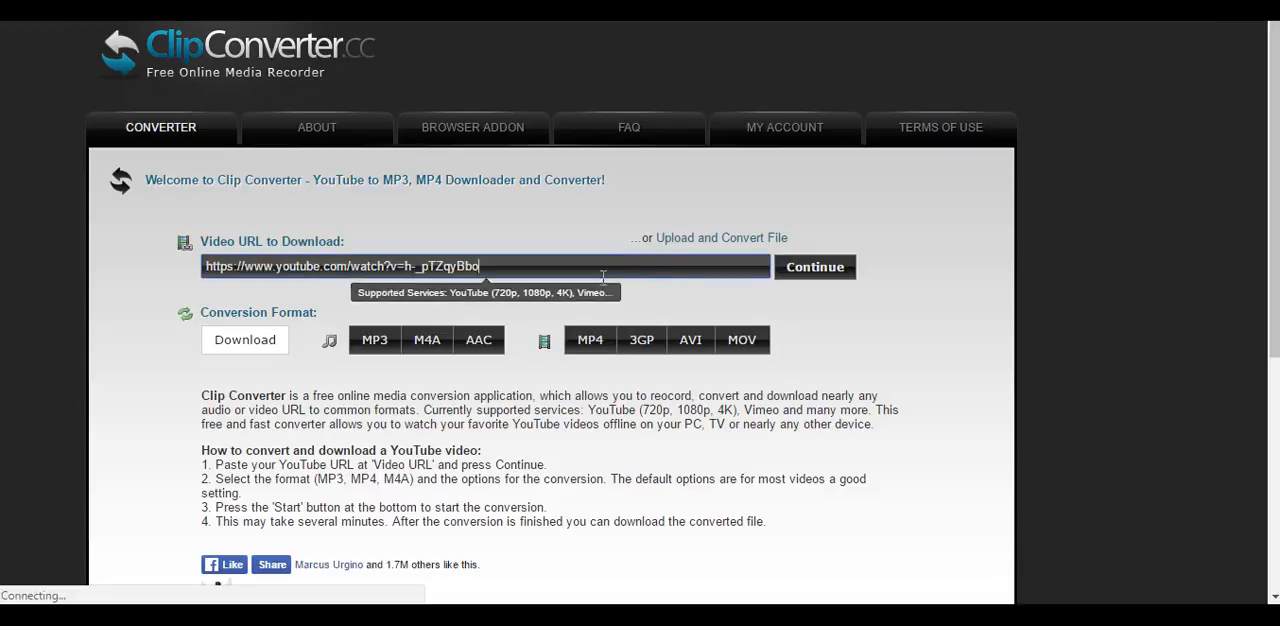
pyautogui.moveTo(376, 374)
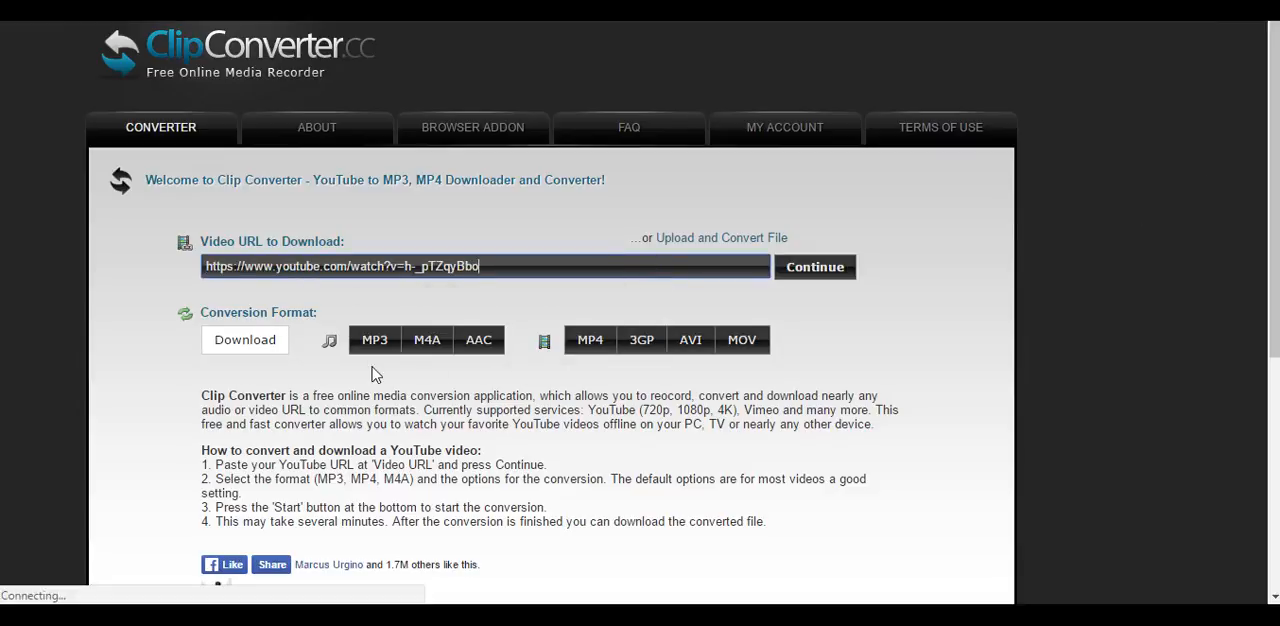
pyautogui.moveTo(428, 340)
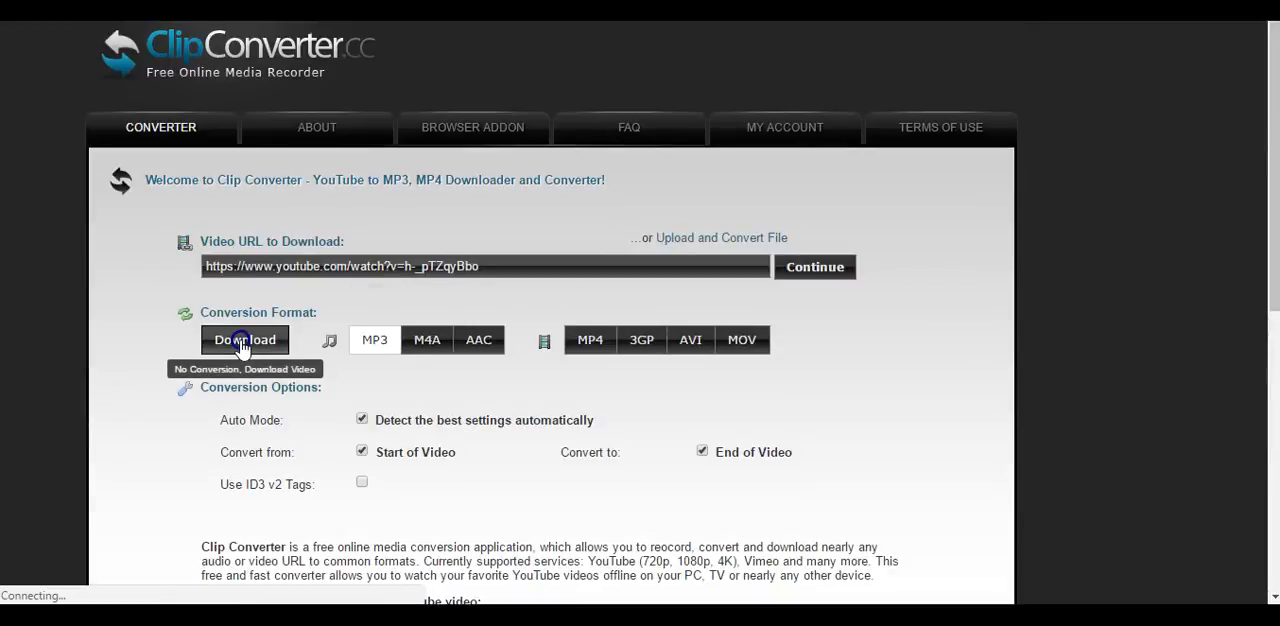
pyautogui.scroll(-3)
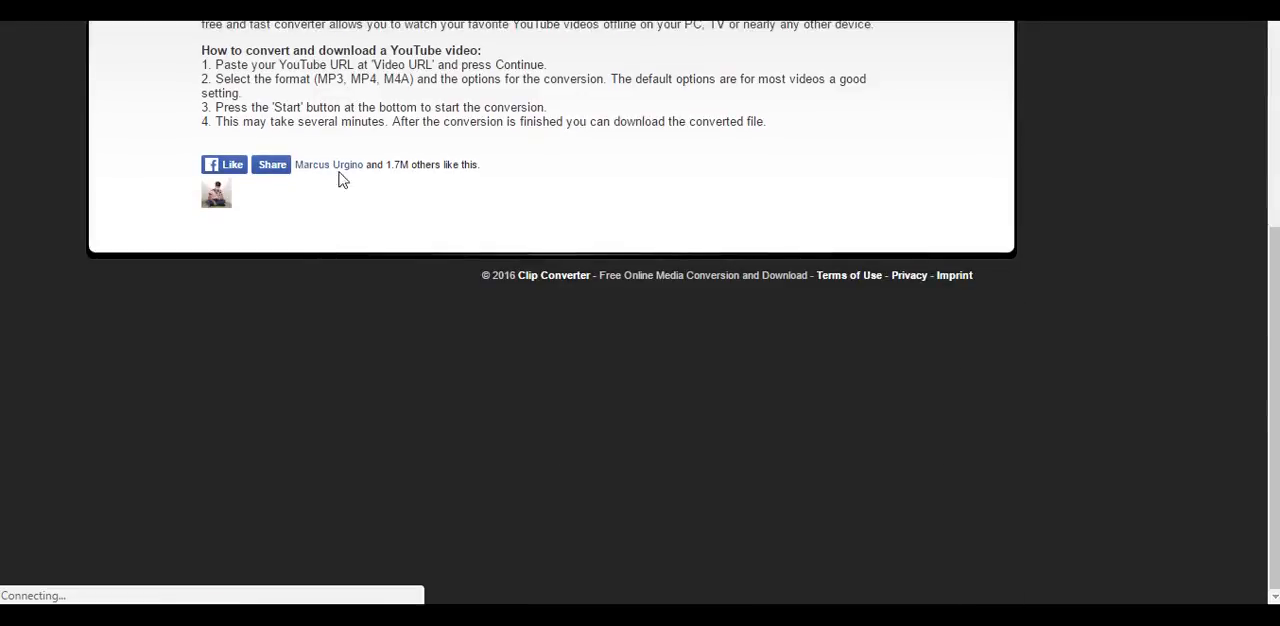
pyautogui.scroll(3)
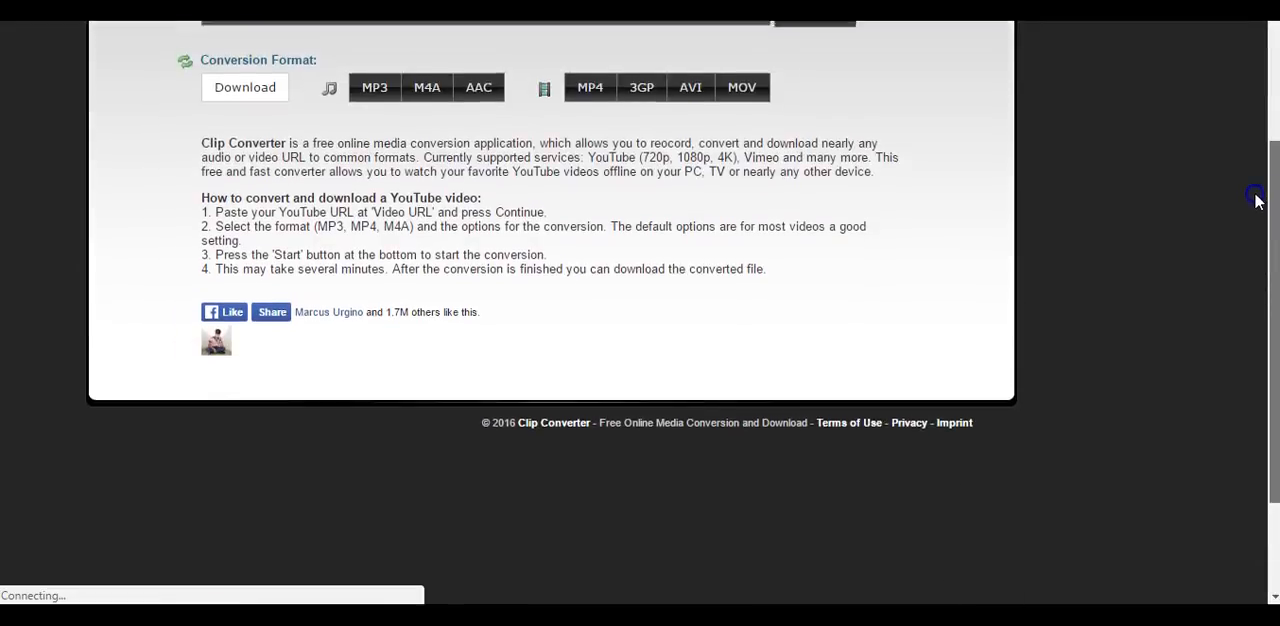
pyautogui.scroll(3)
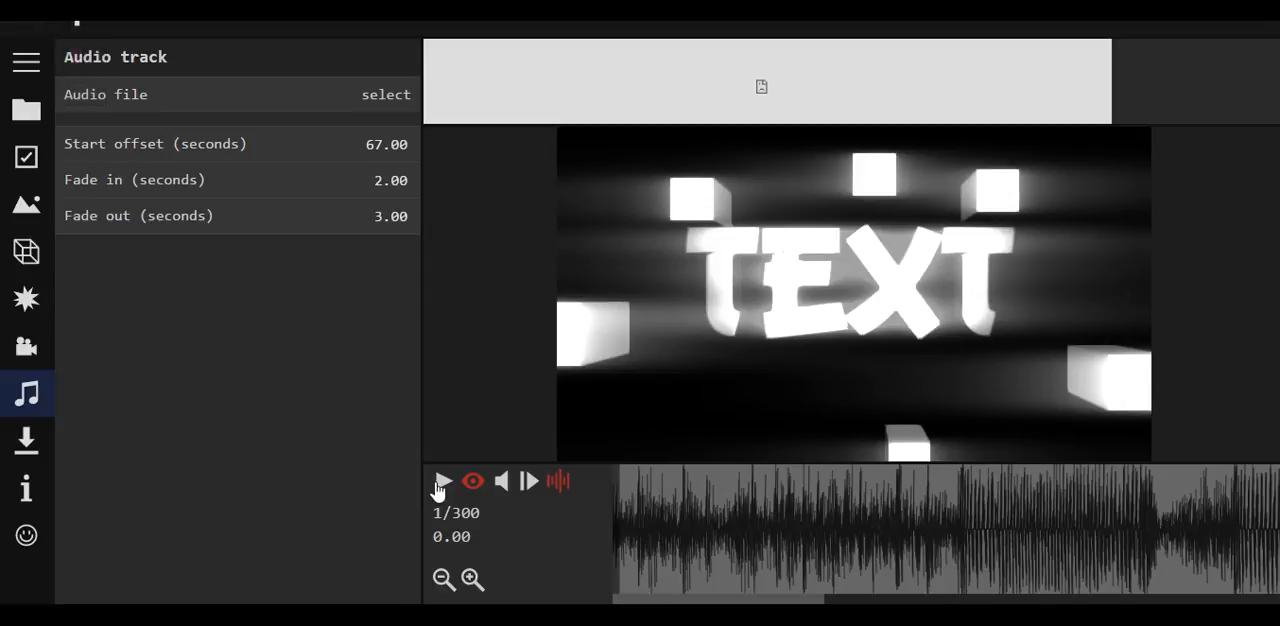
pyautogui.moveTo(436, 496)
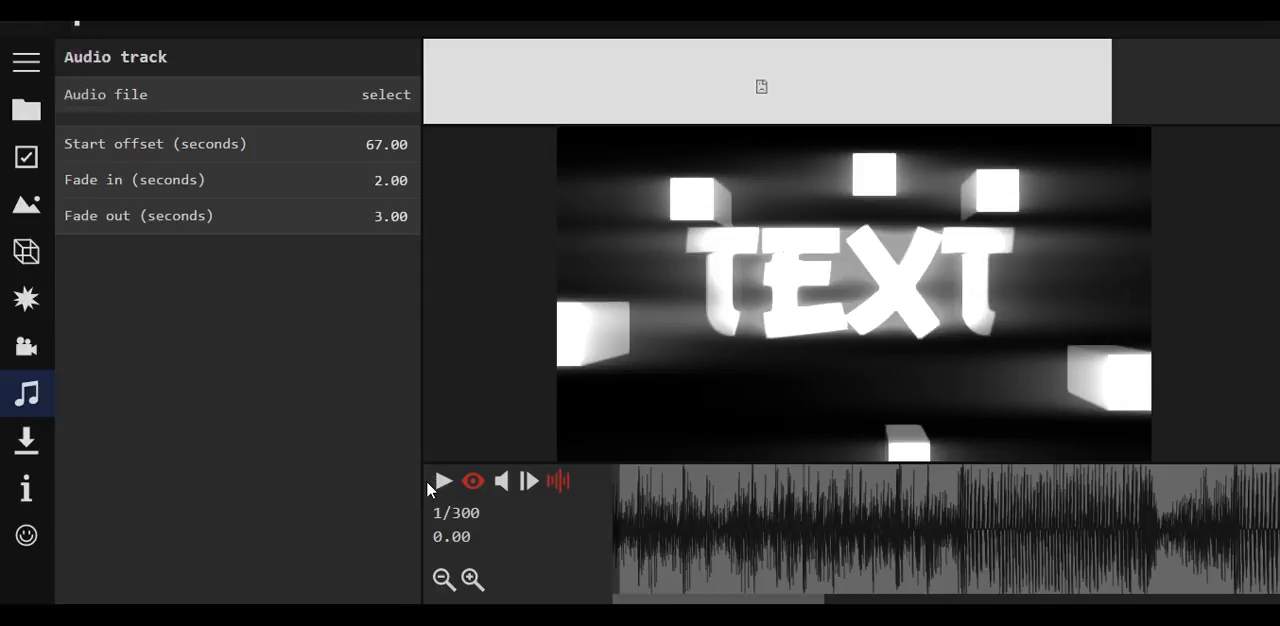
# Play back the intro to hear the loaded music track from the start
pyautogui.click(444, 480)
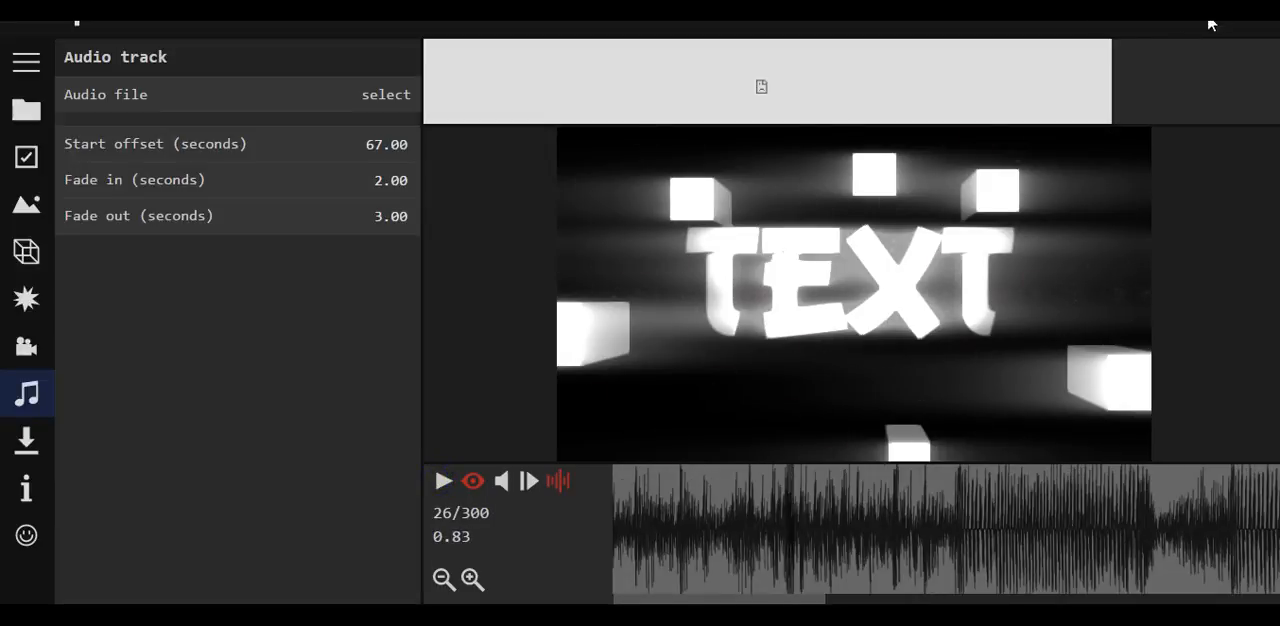
pyautogui.moveTo(1212, 24)
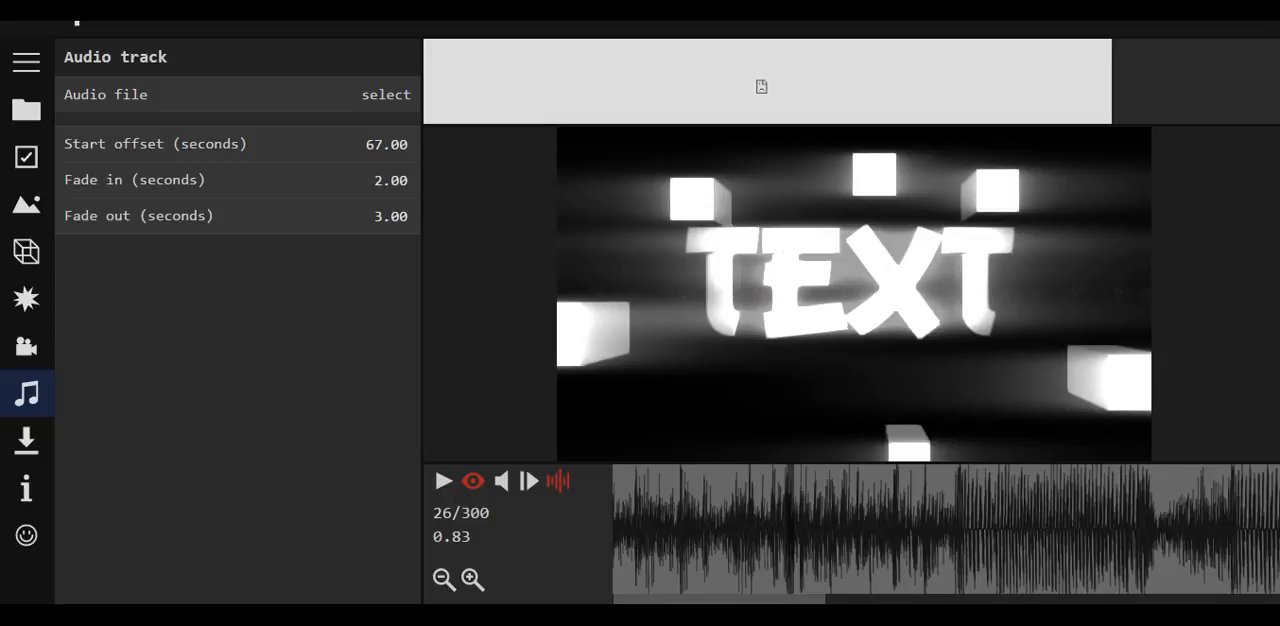
pyautogui.moveTo(1188, 32)
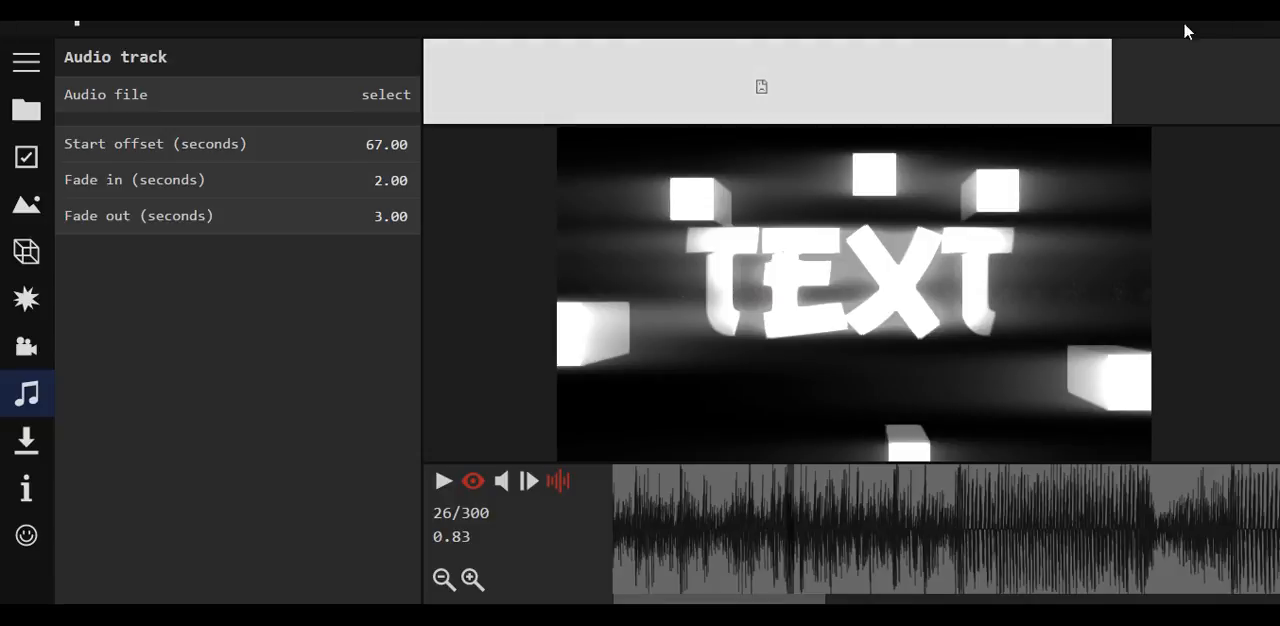
pyautogui.moveTo(1186, 30)
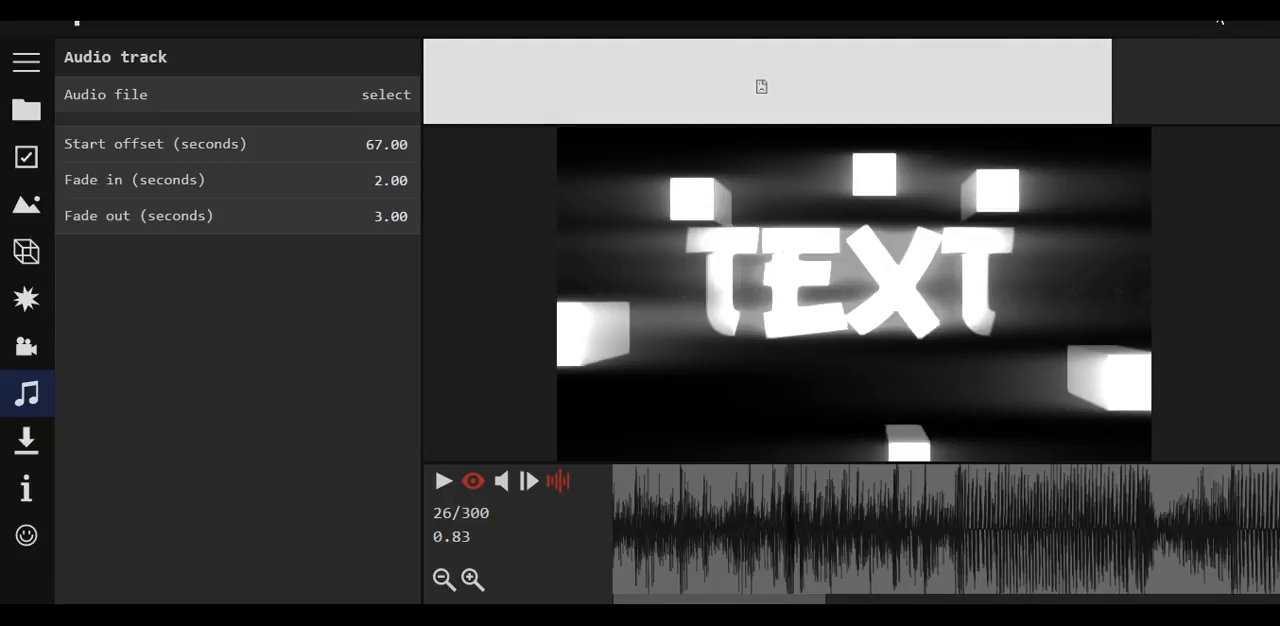